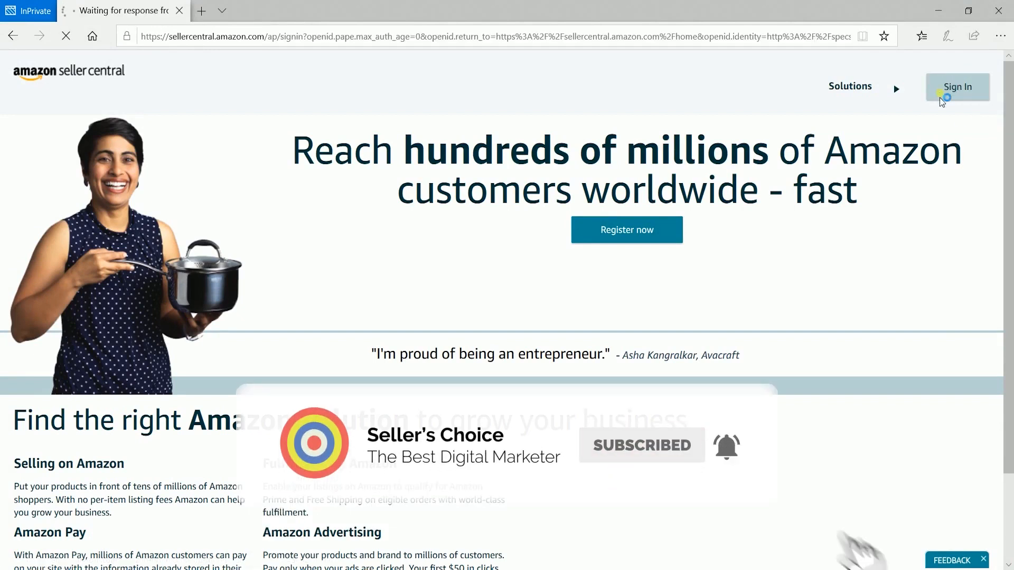
- Sign in to the seller account and land on the Seller Central home dashboard
left_click(957, 86)
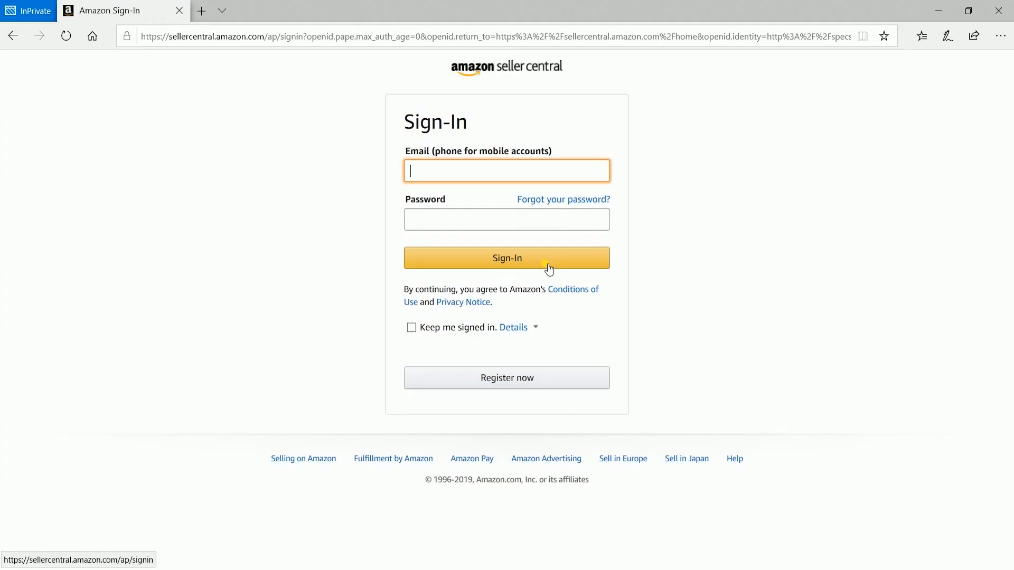
left_click(507, 258)
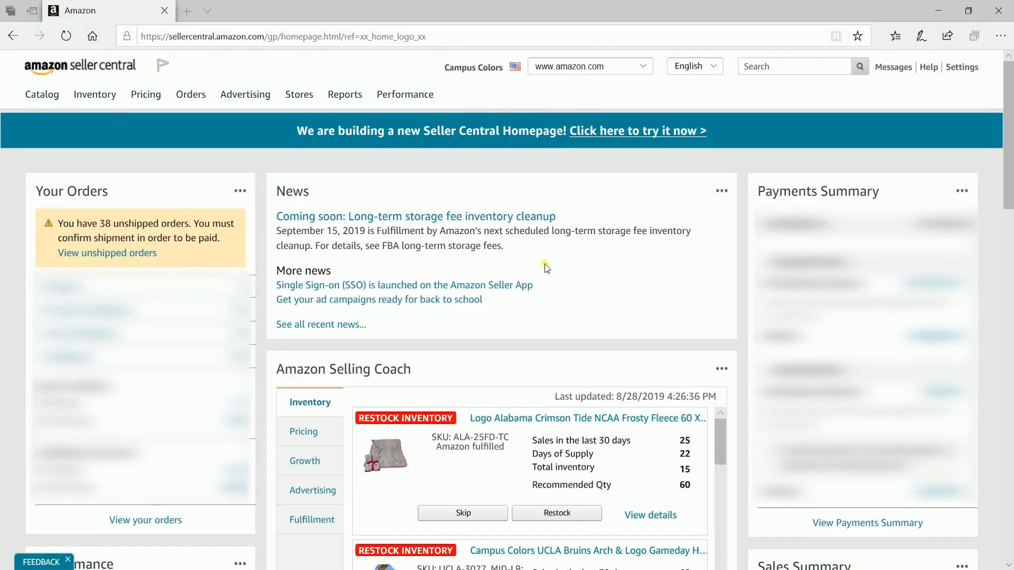
- Reach the A+ Content Manager from the Advertising menu, showing recommendations and existing content
left_click(245, 95)
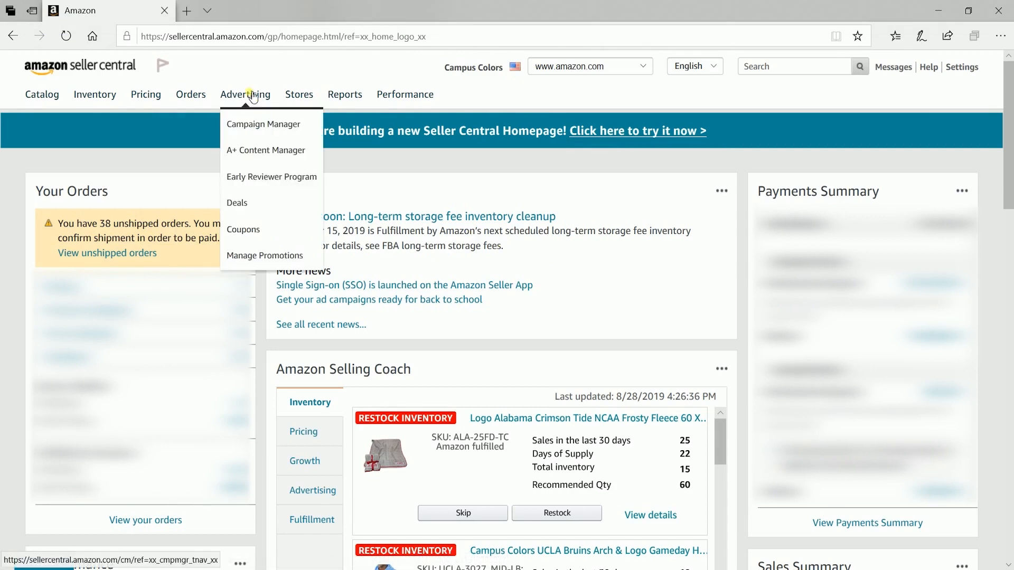
mouse_move(264, 154)
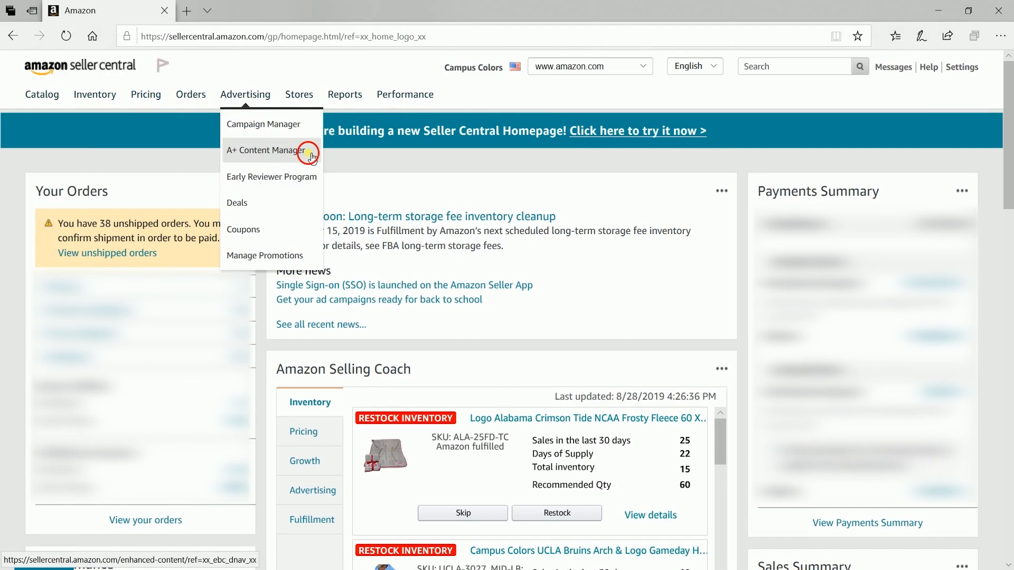
left_click(265, 149)
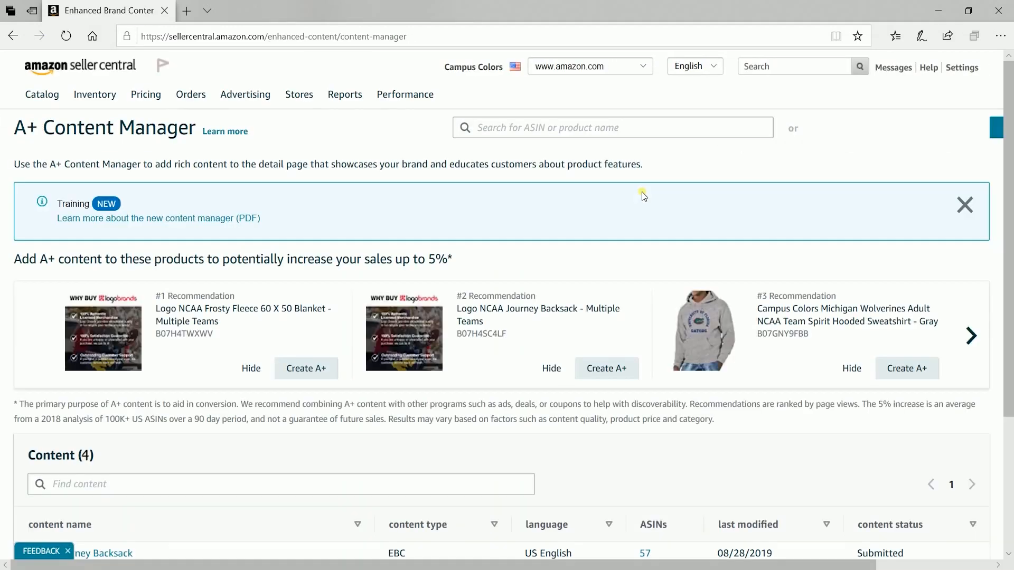
mouse_move(655, 208)
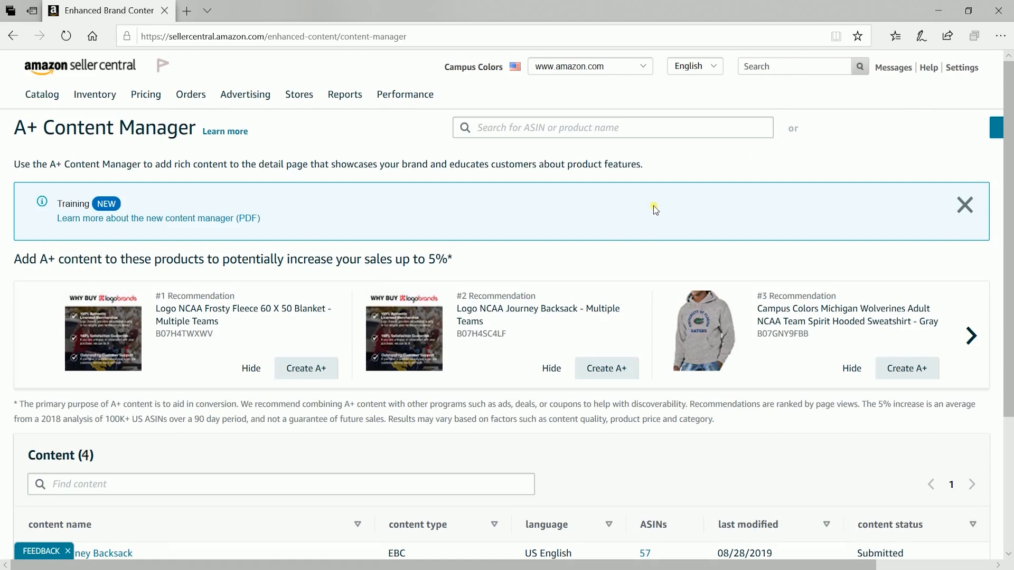
mouse_move(318, 384)
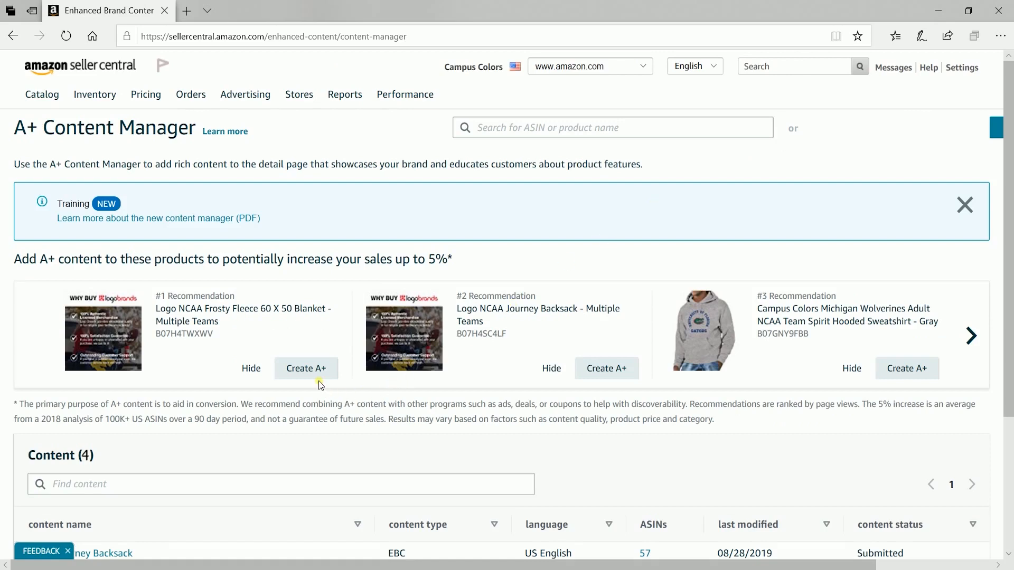
mouse_move(605, 367)
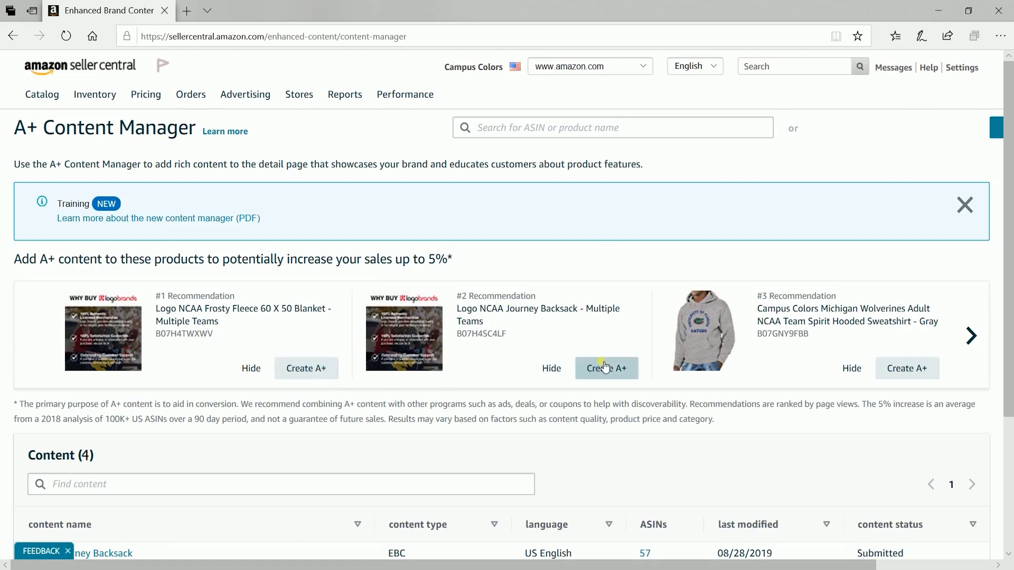
mouse_move(596, 494)
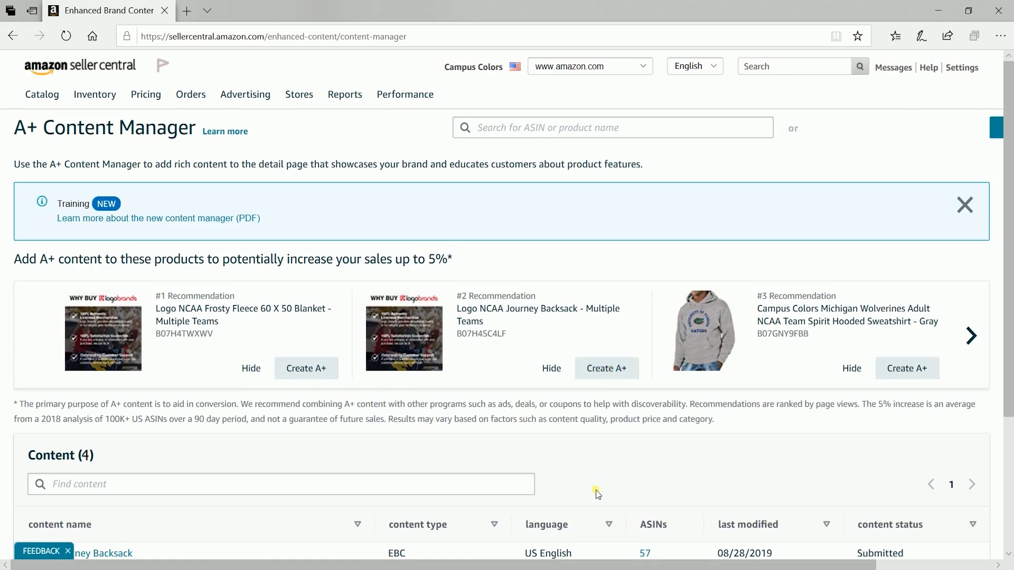
mouse_move(492, 566)
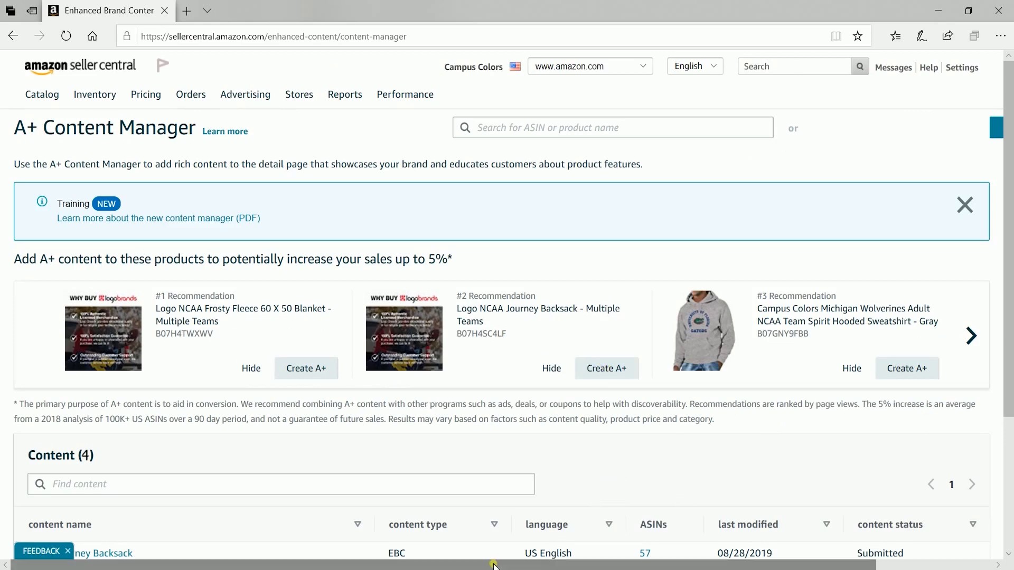
scroll("right", 3)
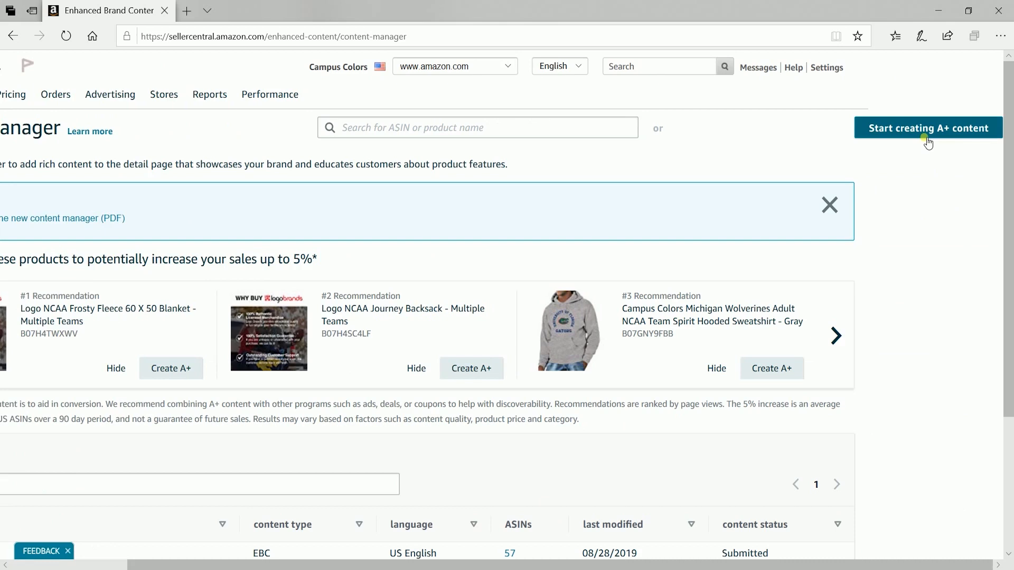
- Create a new A+ draft named NCAA-3027_MID-TC_RICH_PRODUCT_DESCRIPTION with language US English
left_click(929, 128)
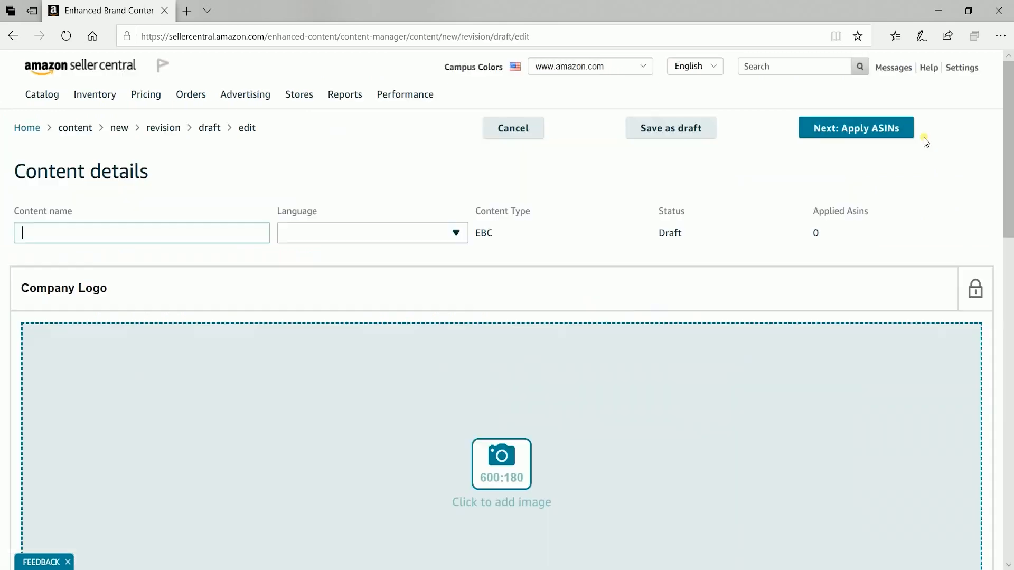
mouse_move(837, 230)
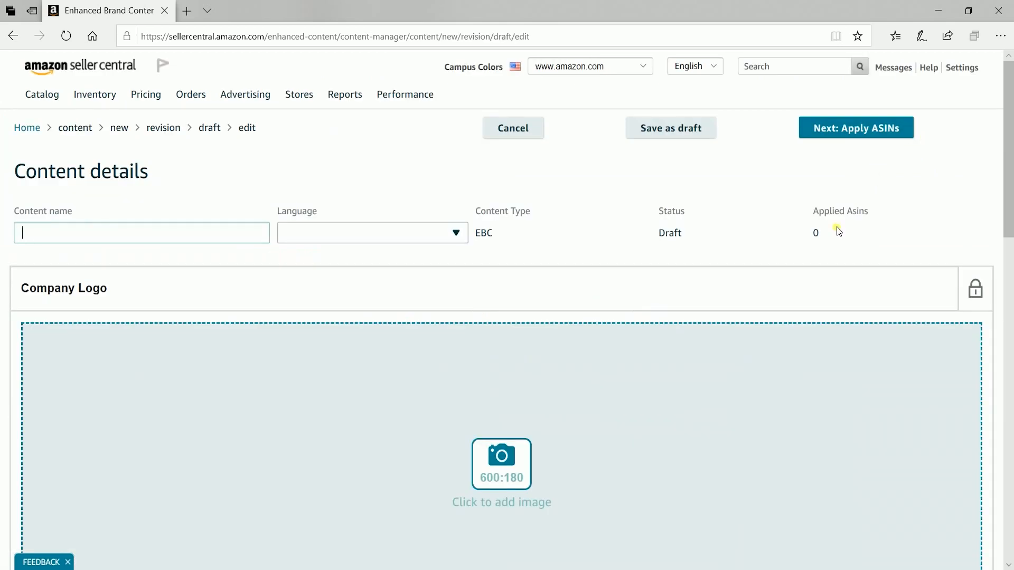
type("ICAA-3027_MID-TC_RICH_PRODUCT_DESCRIPTION")
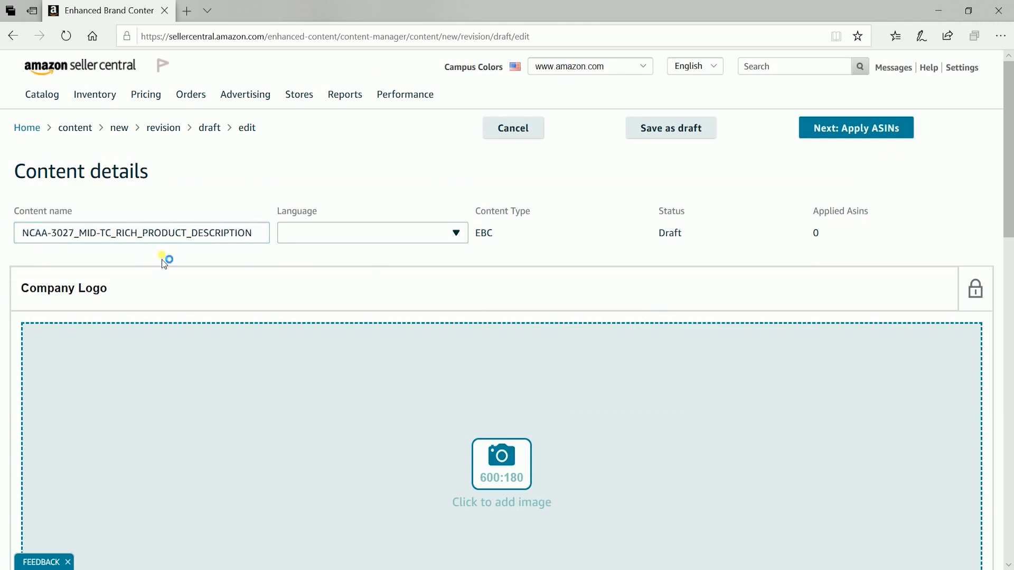
mouse_move(136, 278)
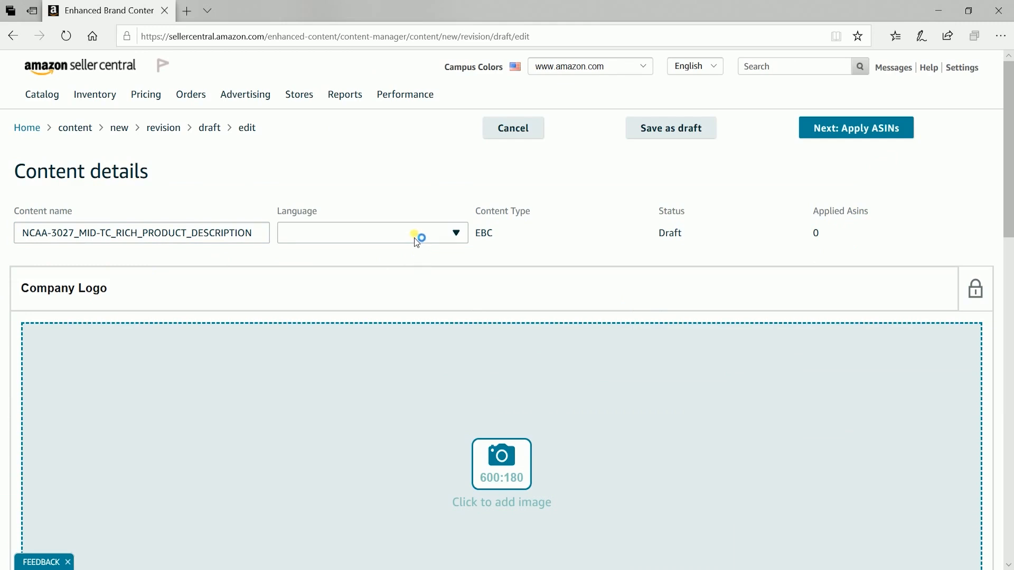
left_click(371, 232)
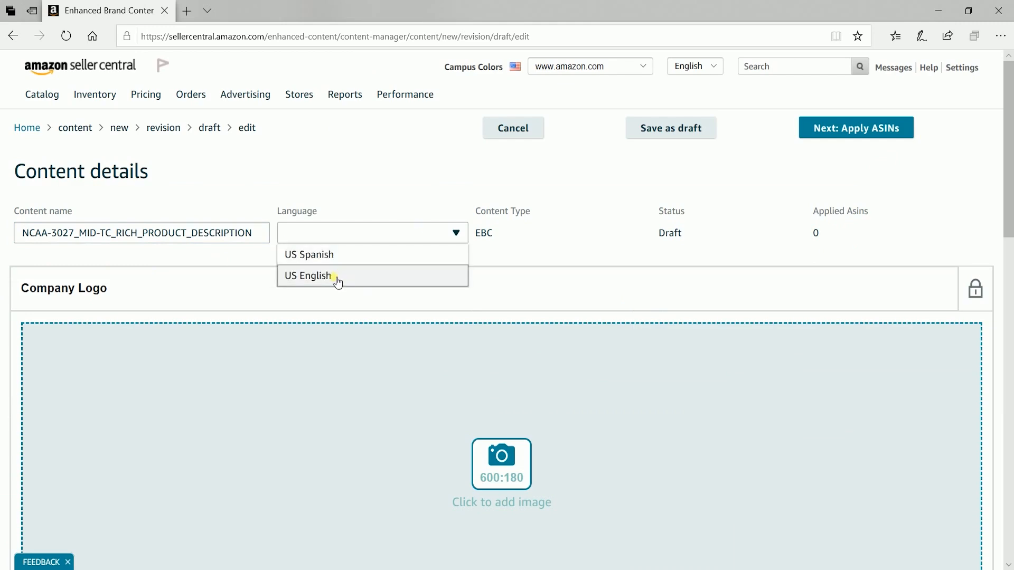
left_click(308, 276)
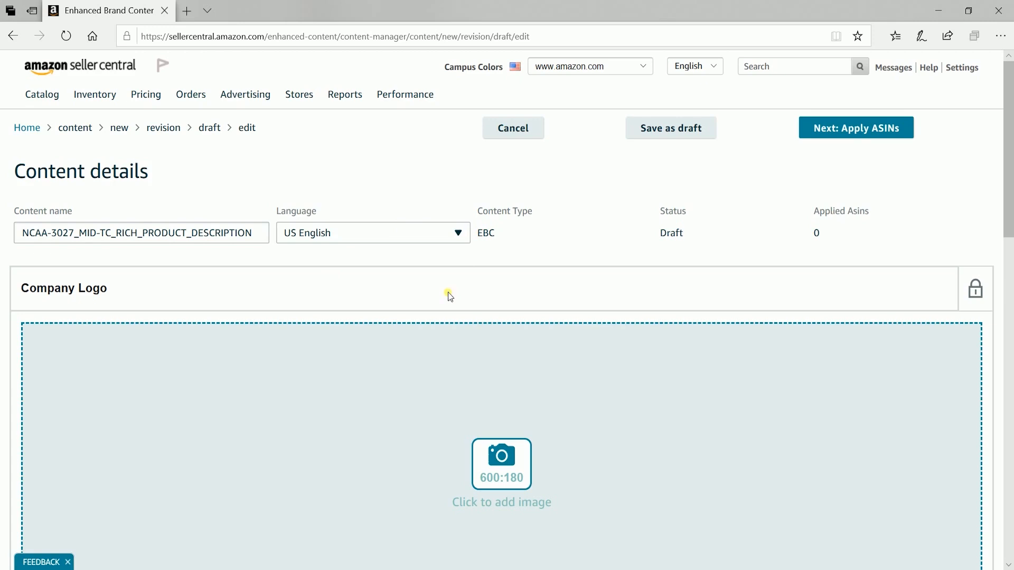
scroll("down", 3)
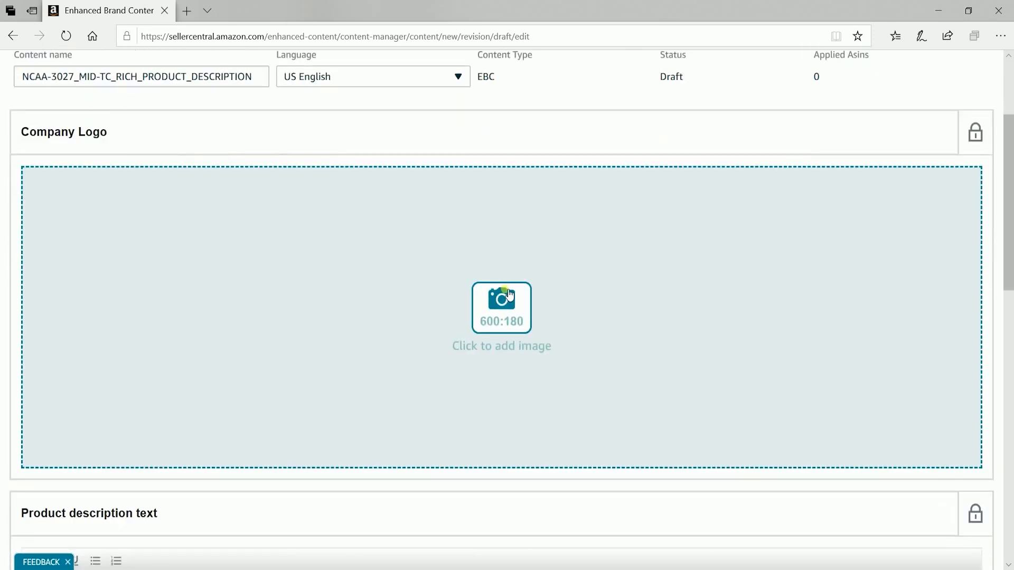
- Add logo file 0.jpg with keywords campus-colors-logo to the Company Logo module
left_click(502, 307)
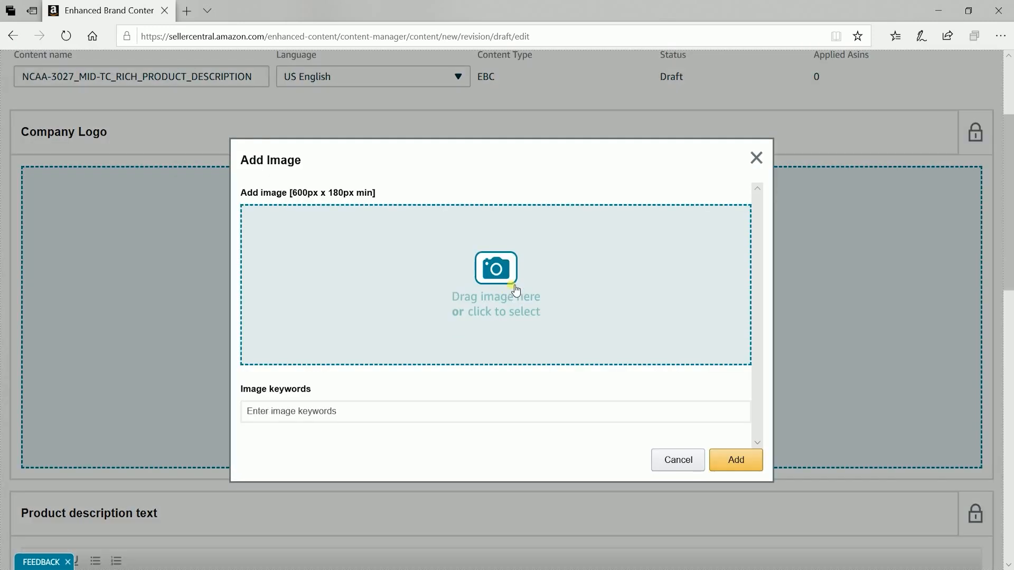
mouse_move(532, 284)
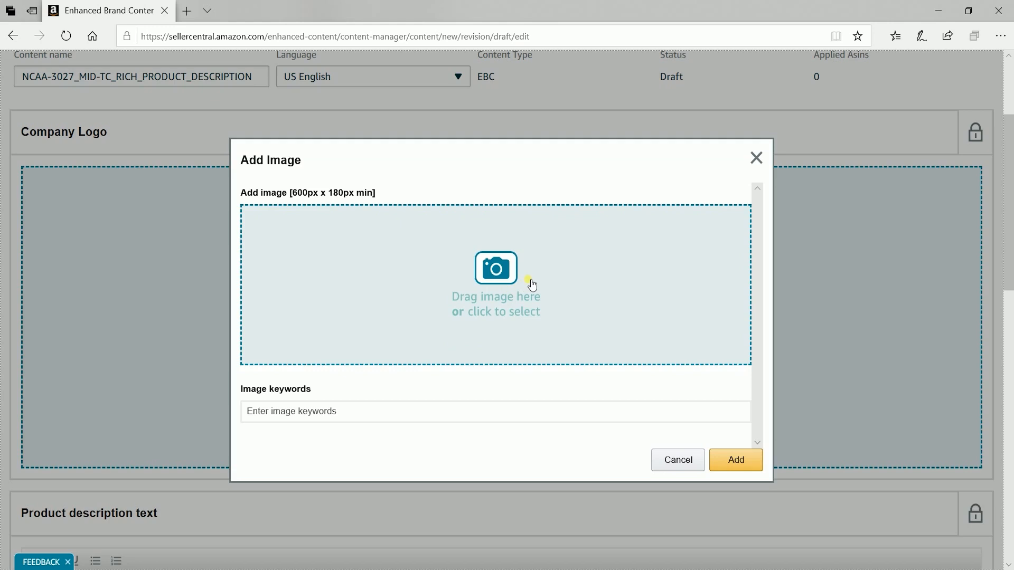
mouse_move(512, 300)
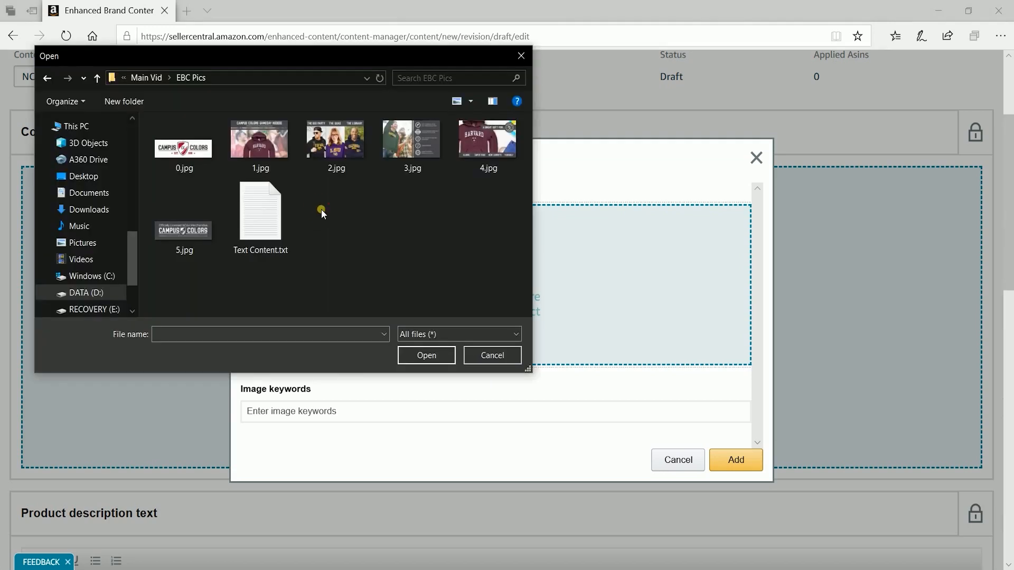
left_click(184, 147)
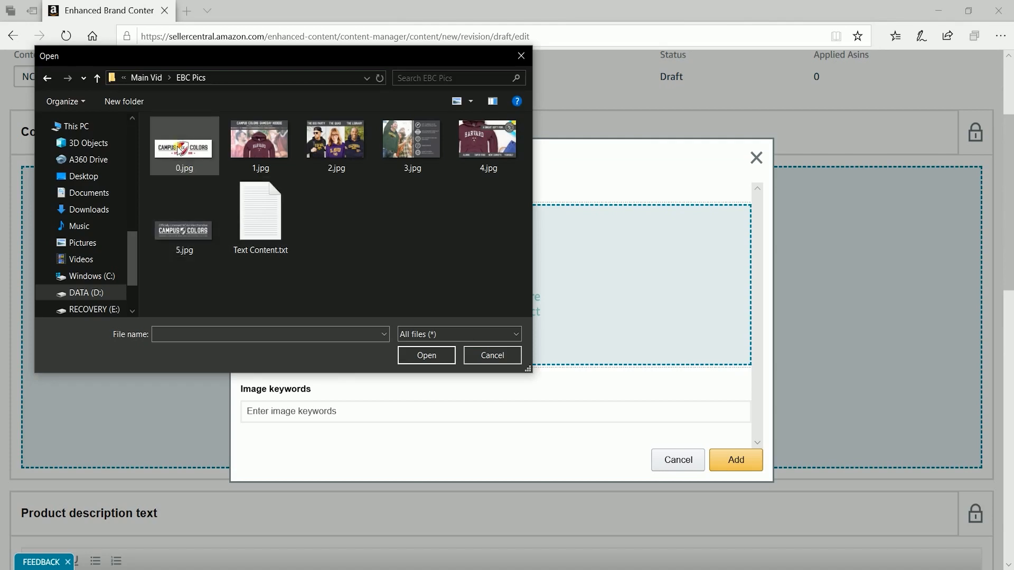
double_click(184, 146)
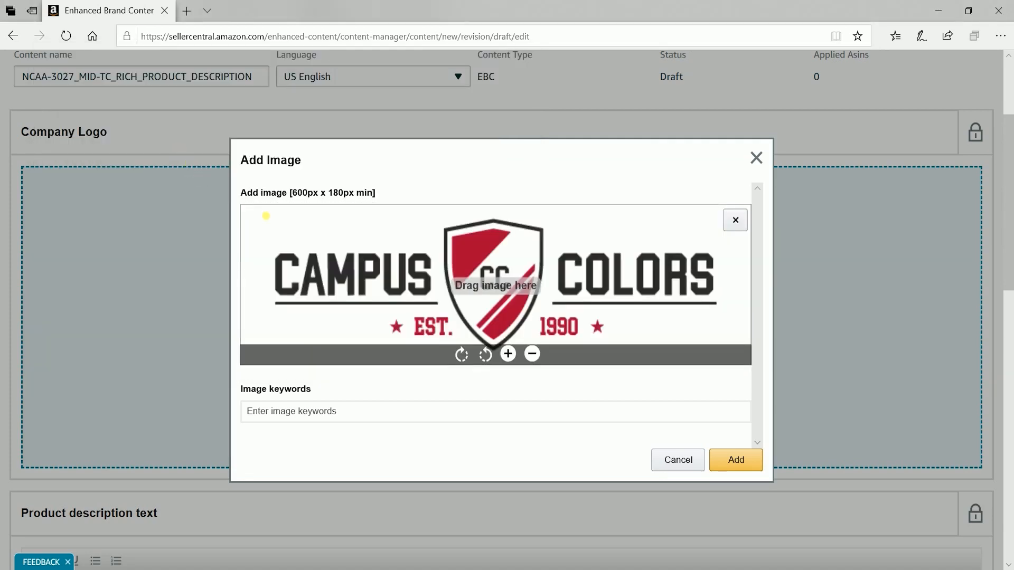
left_click(416, 411)
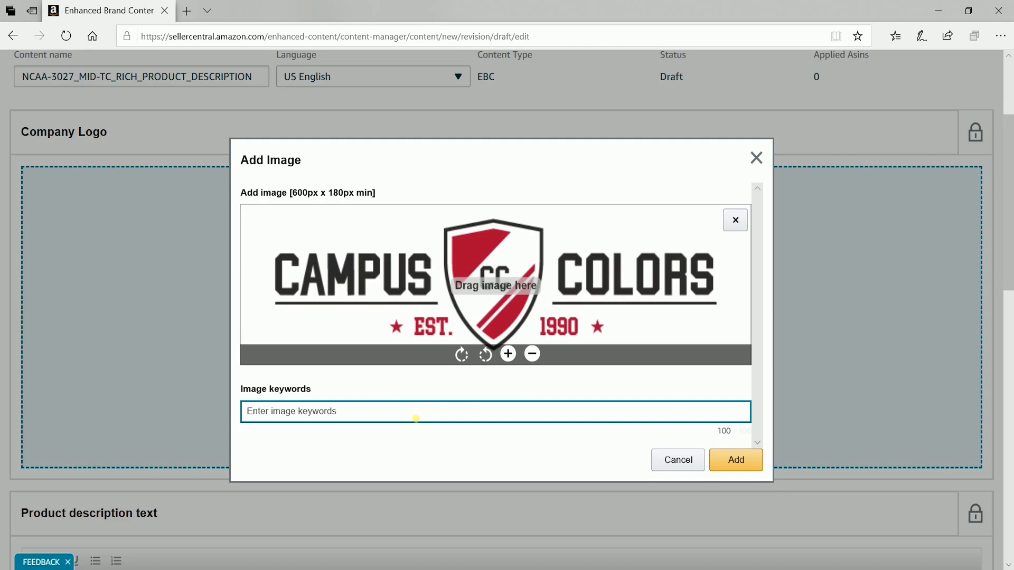
type("campus-colors-logo")
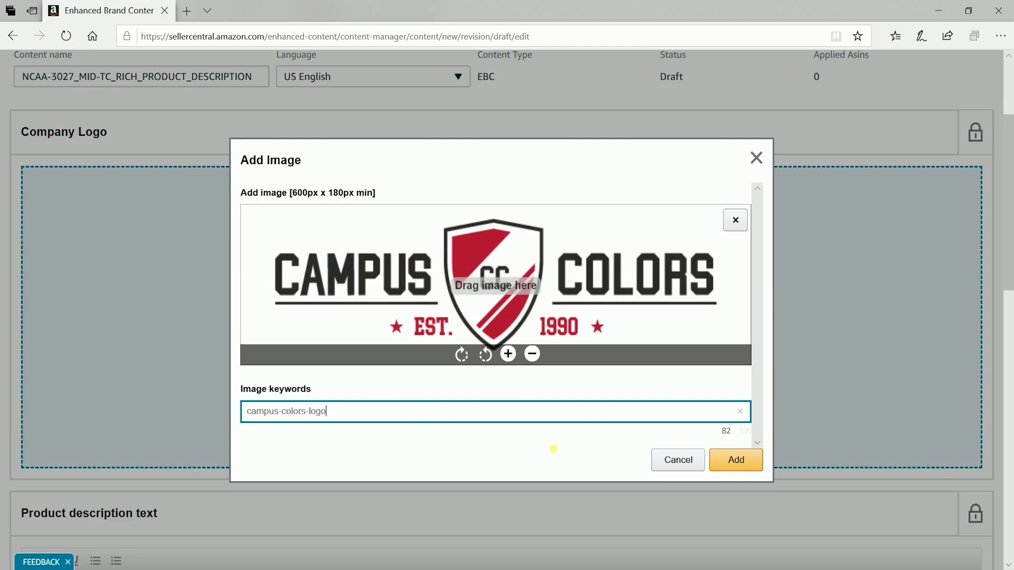
left_click(743, 460)
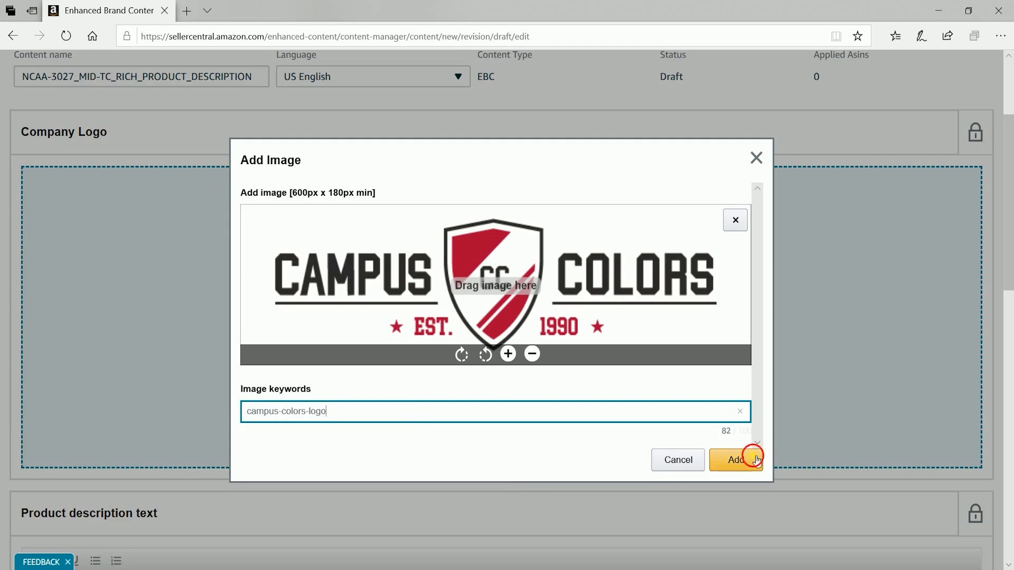
left_click(735, 460)
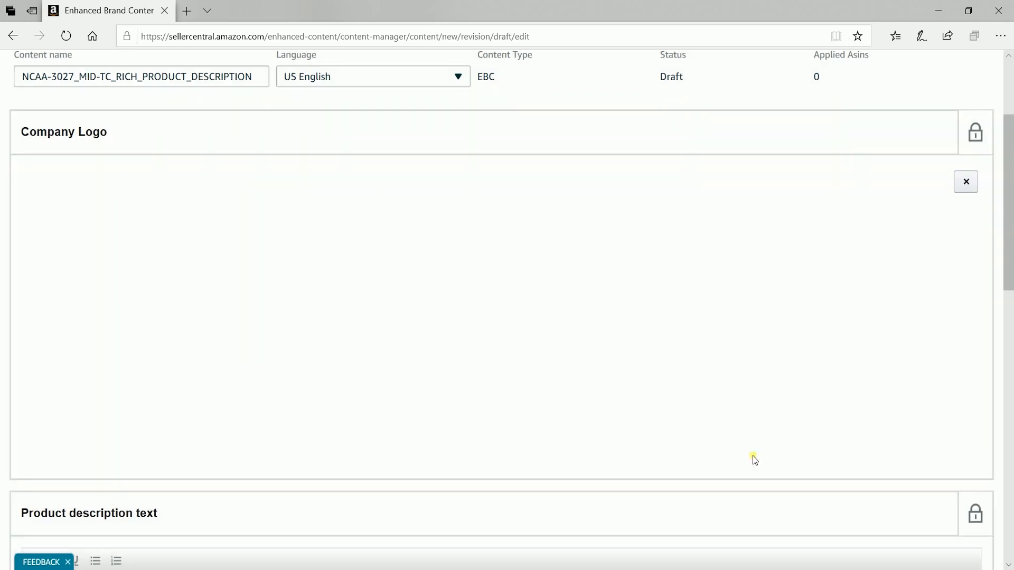
- Paste the 'With Campus Colors, your school spirit...' paragraph into the Product description module
scroll("down", 3)
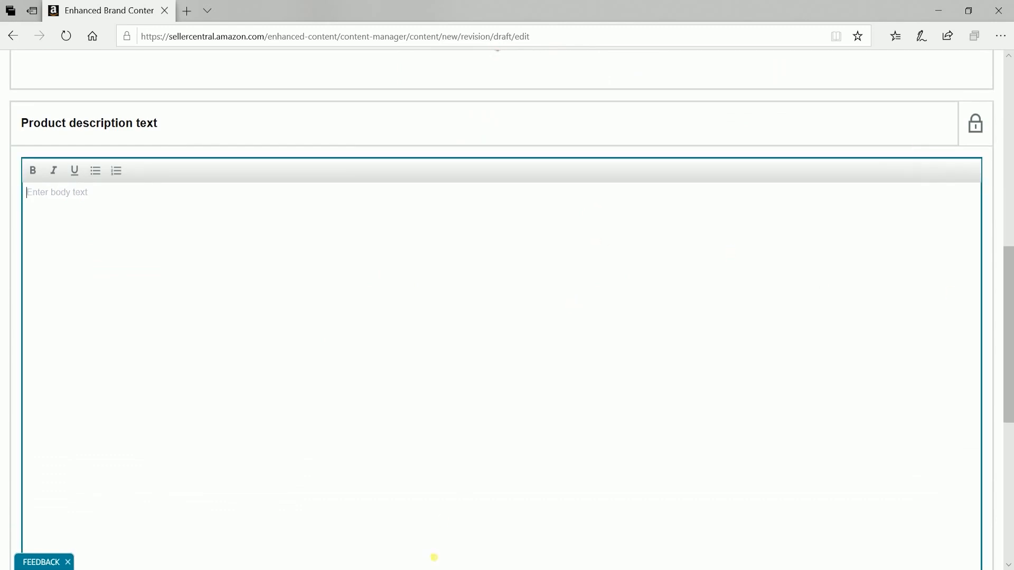
type("With Campus Colors, your school spirit will never be questioned again! Our high-quality officially licensed NCAA apparel uses quality screen printing on the most durable and comfortable material possible so you can show off your school pride in maximum comfort and style. Our unisex designs are inclusive for fans, students, alumni, and new commits of all genders,")
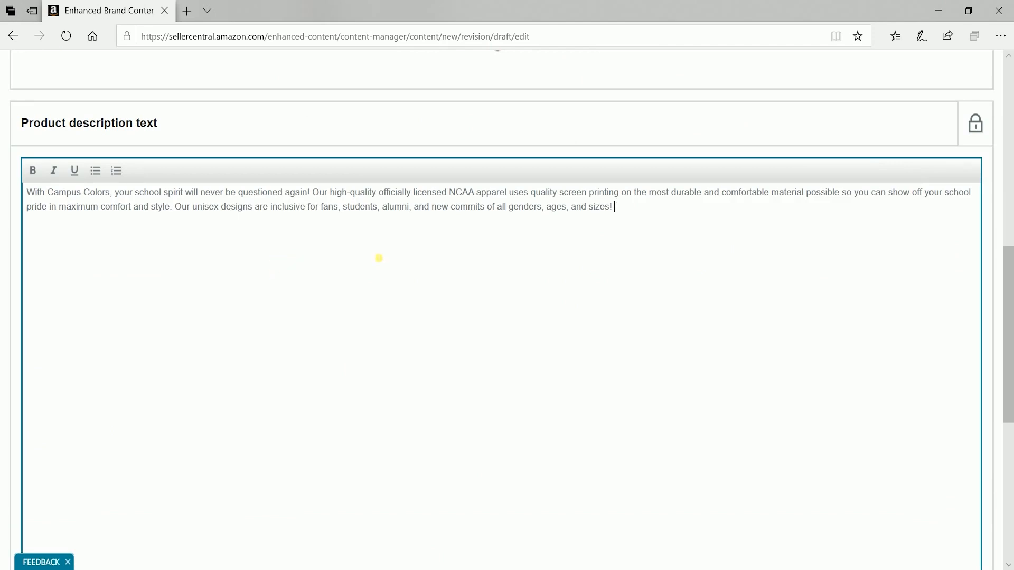
scroll("down", 3)
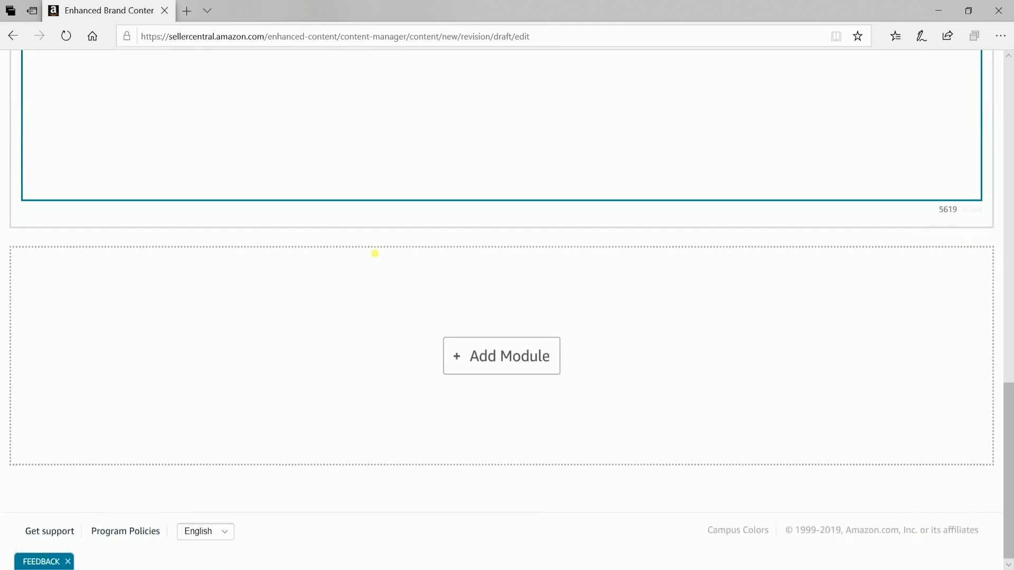
mouse_move(537, 344)
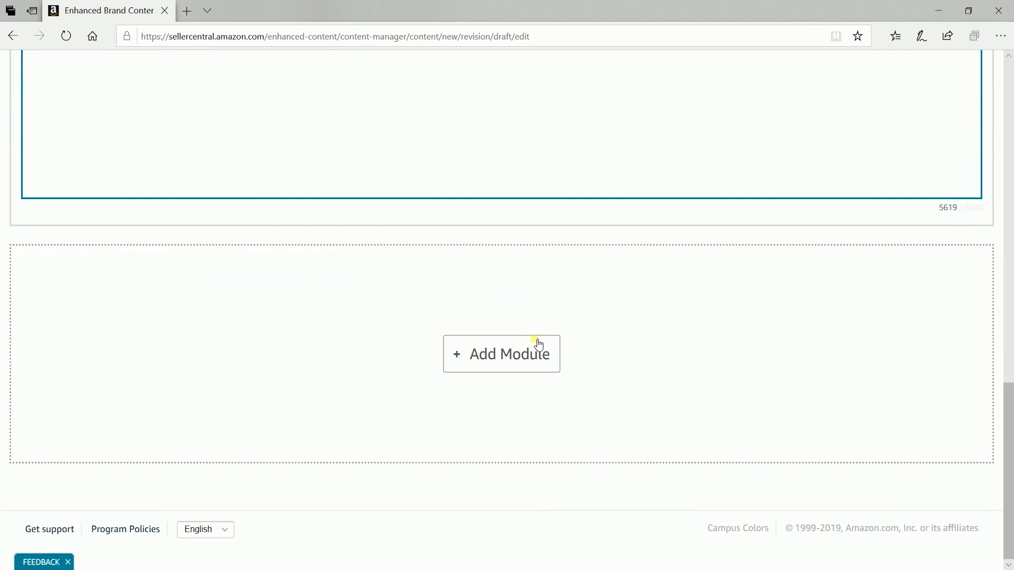
- Bring up the Add Module layout gallery for a third module
left_click(501, 354)
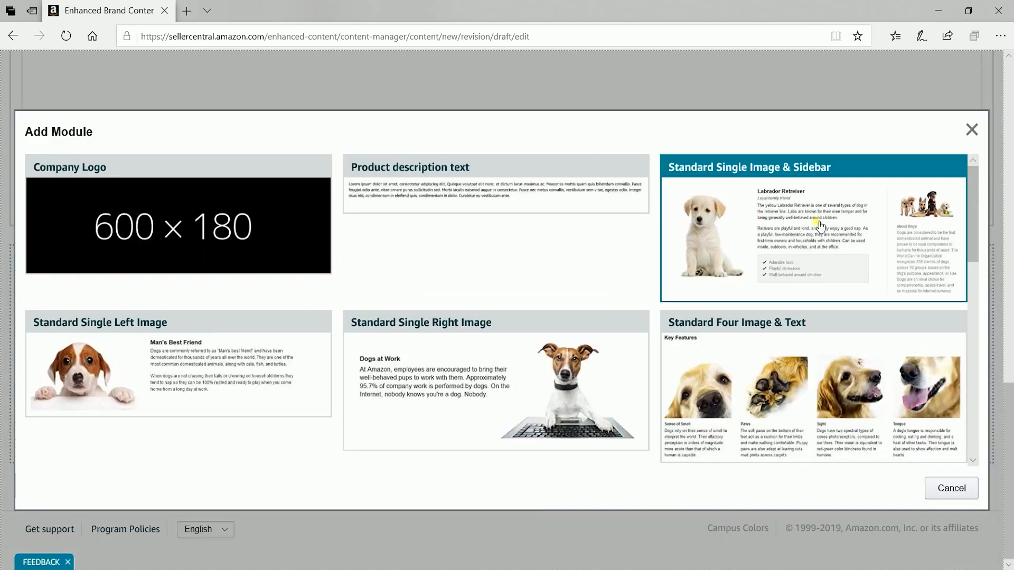
mouse_move(889, 269)
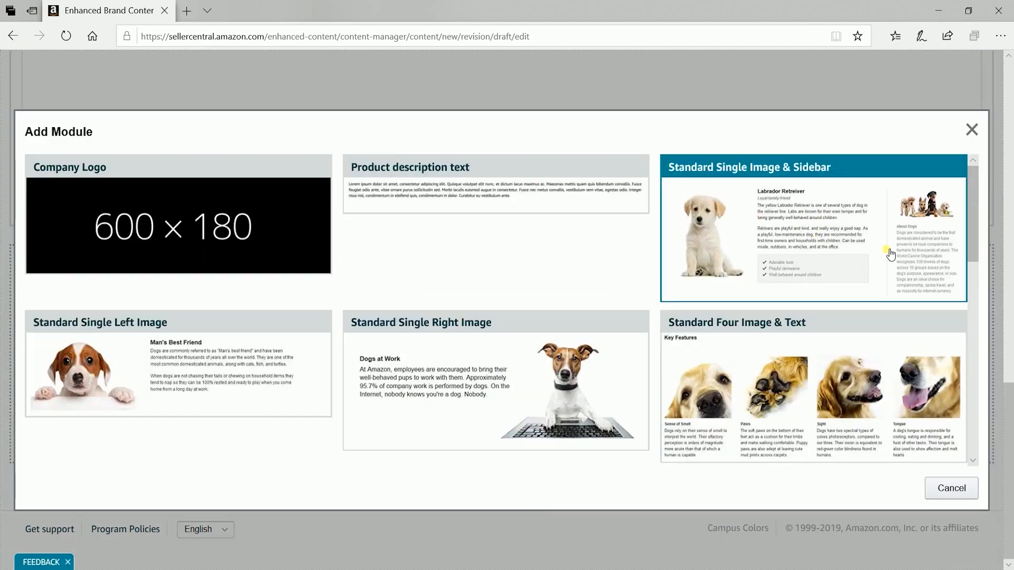
scroll("down", 3)
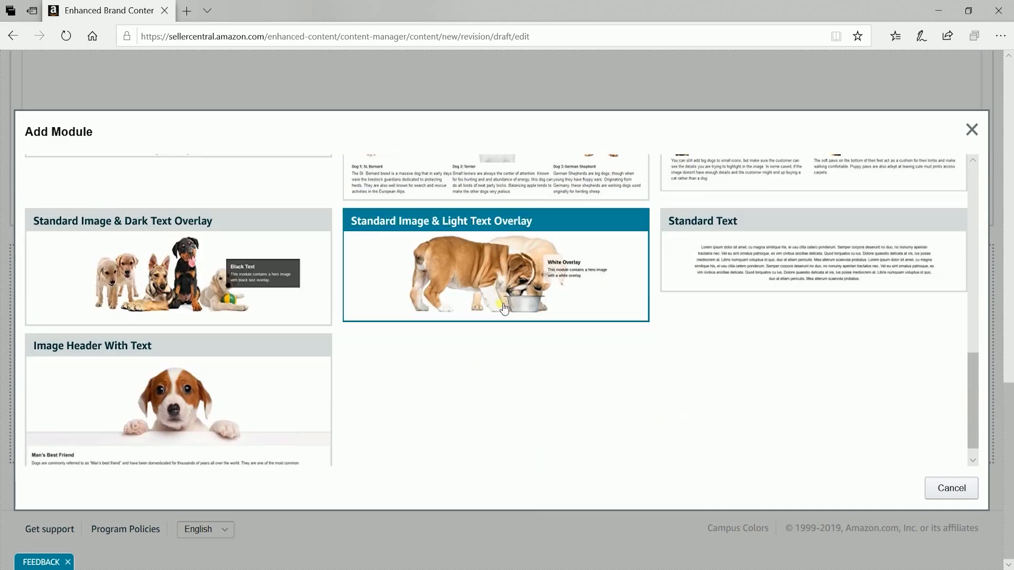
- Add an image module with the Gameday Hoodie banner, keyworded campus-color-gameday-hoodie
left_click(494, 276)
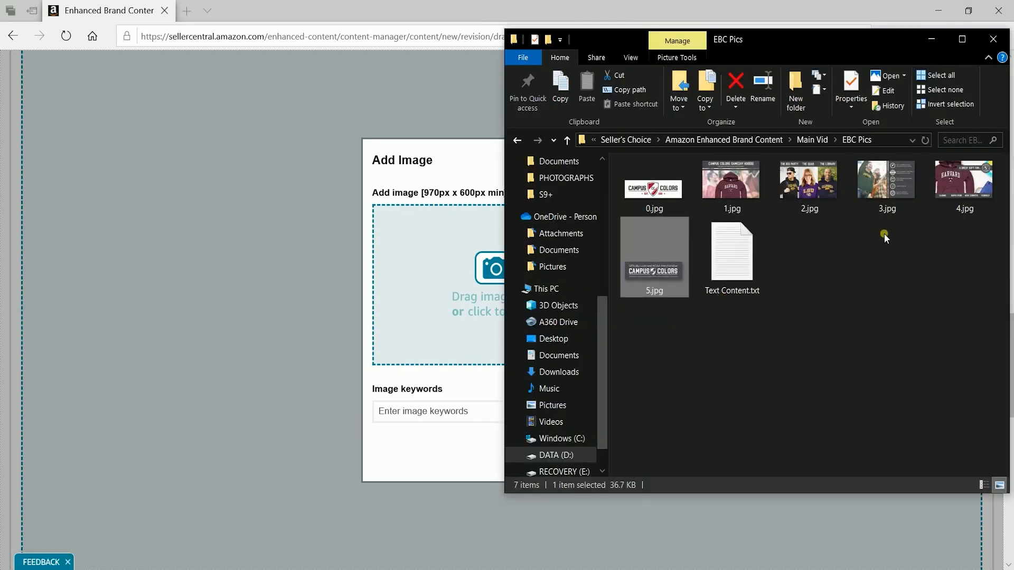
left_click(730, 180)
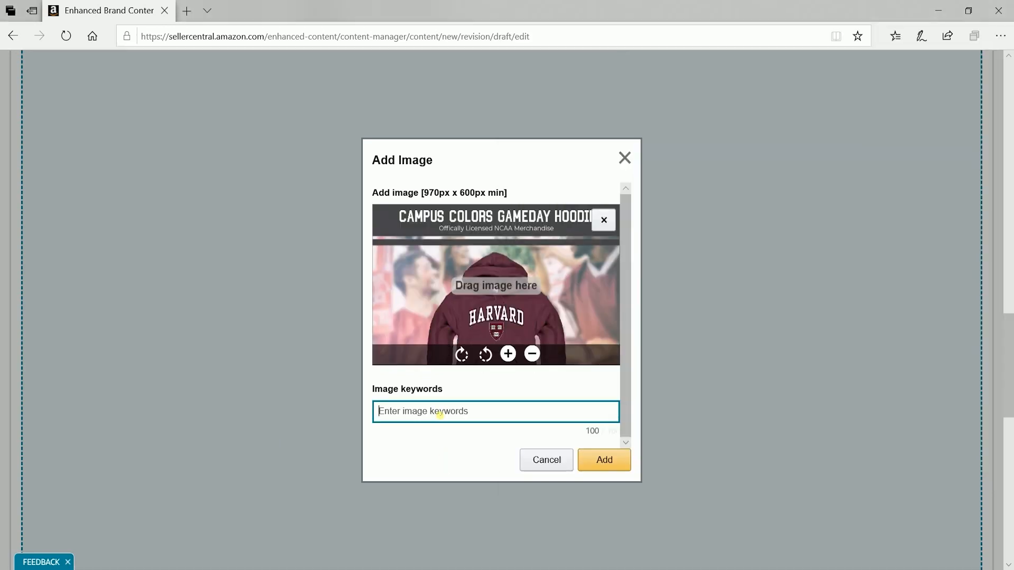
type("campus-color-gameday-hoodie")
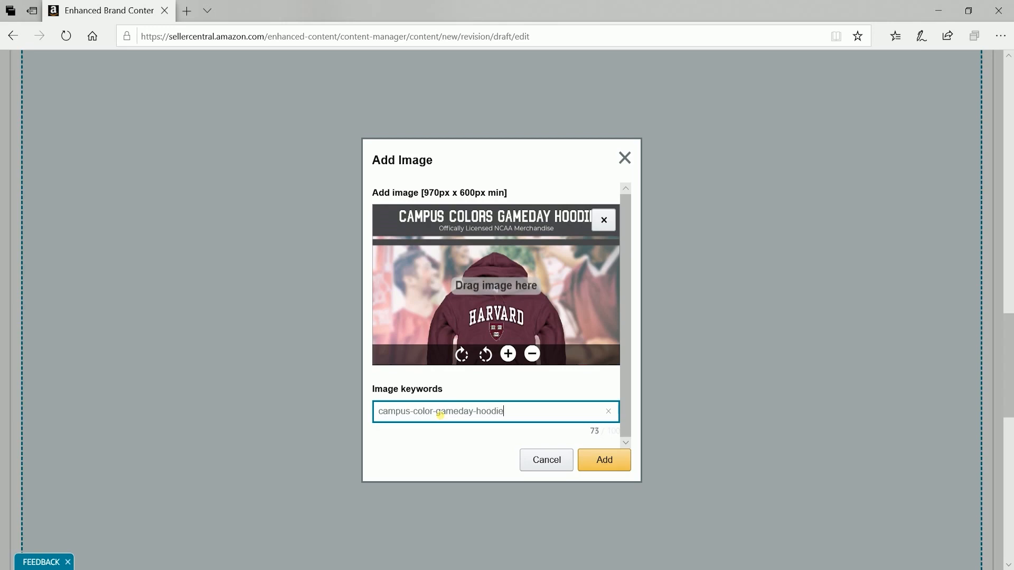
left_click(604, 461)
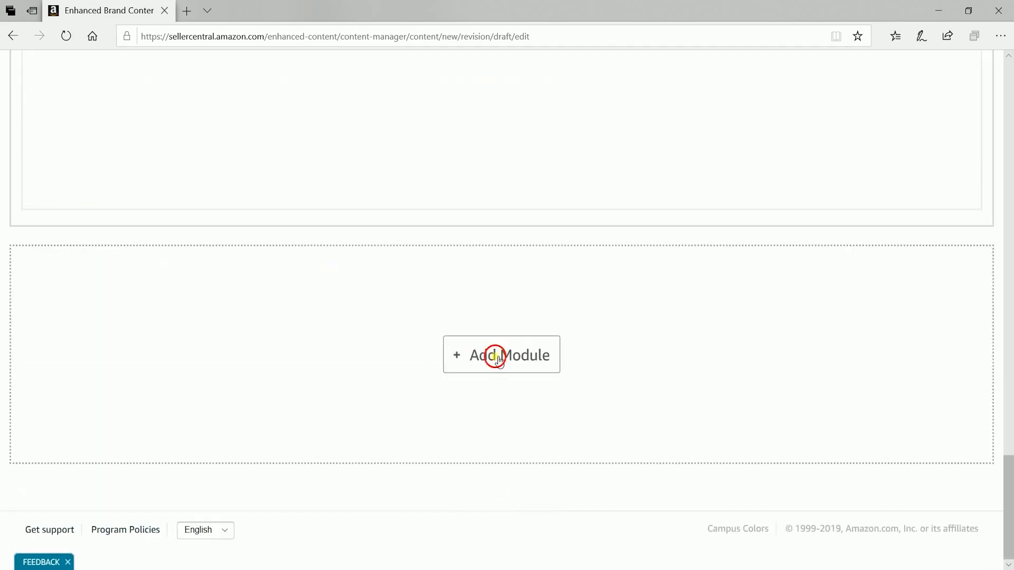
left_click(500, 355)
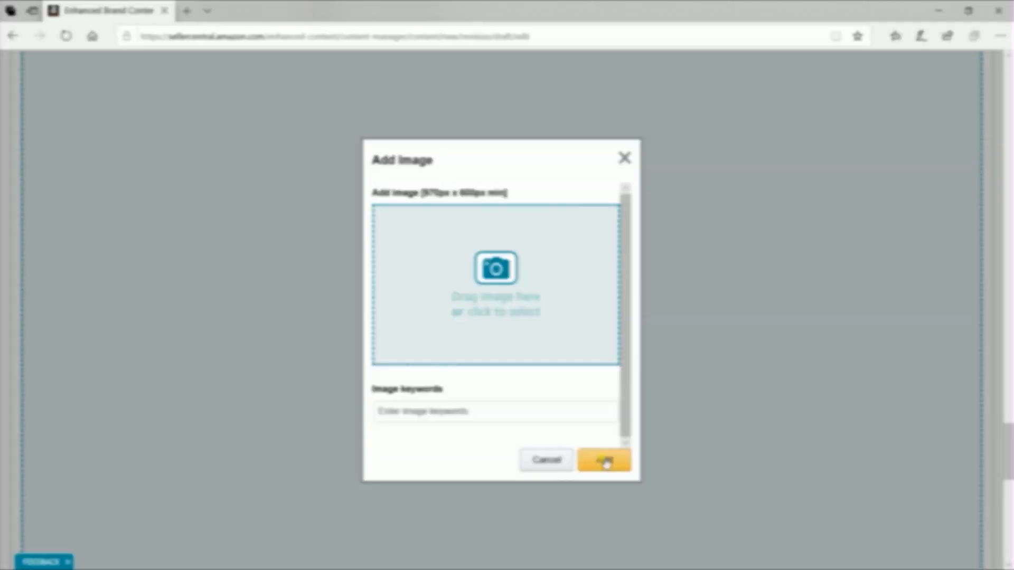
left_click(603, 459)
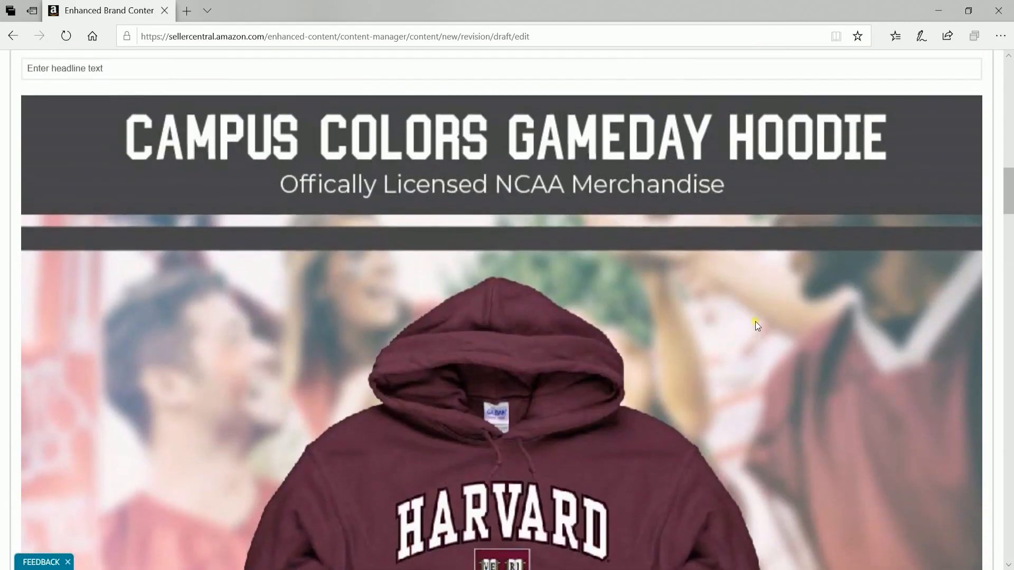
scroll("down", 3)
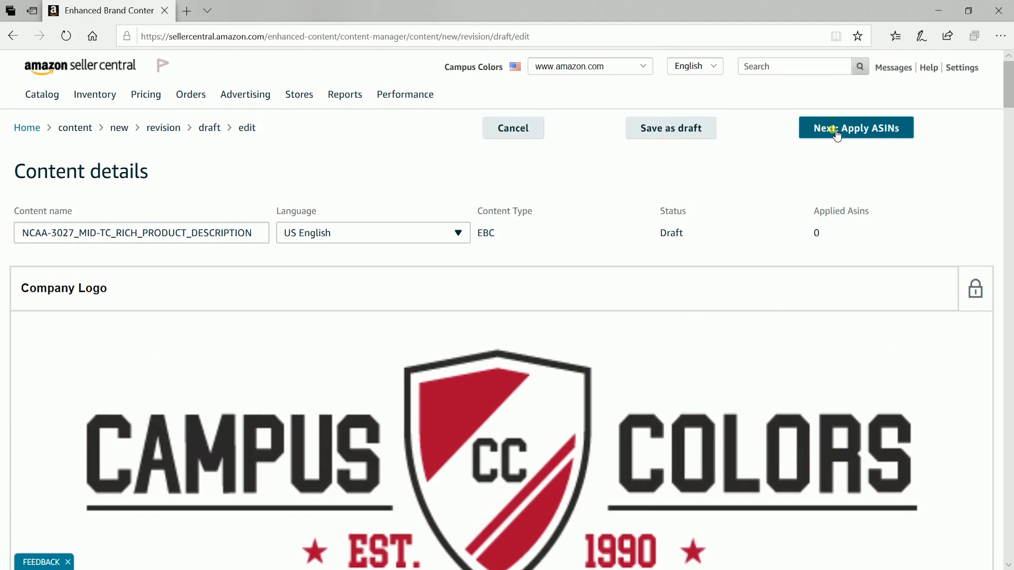
- On the Apply ASINs step, search B07G9LZ1XY and check the Gameday Hooded Sweatshirt family
left_click(856, 127)
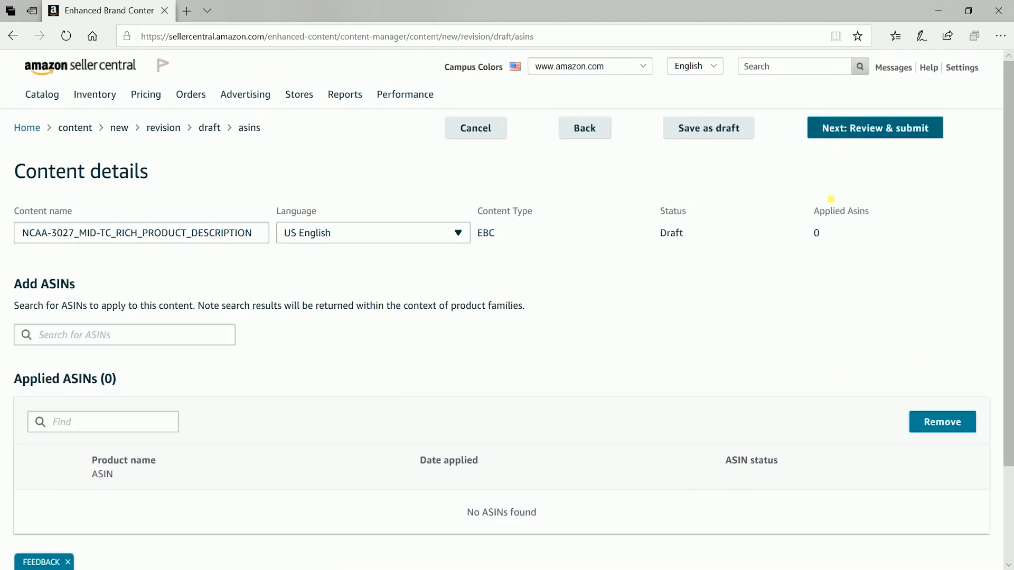
type("B07G9LZ1XY")
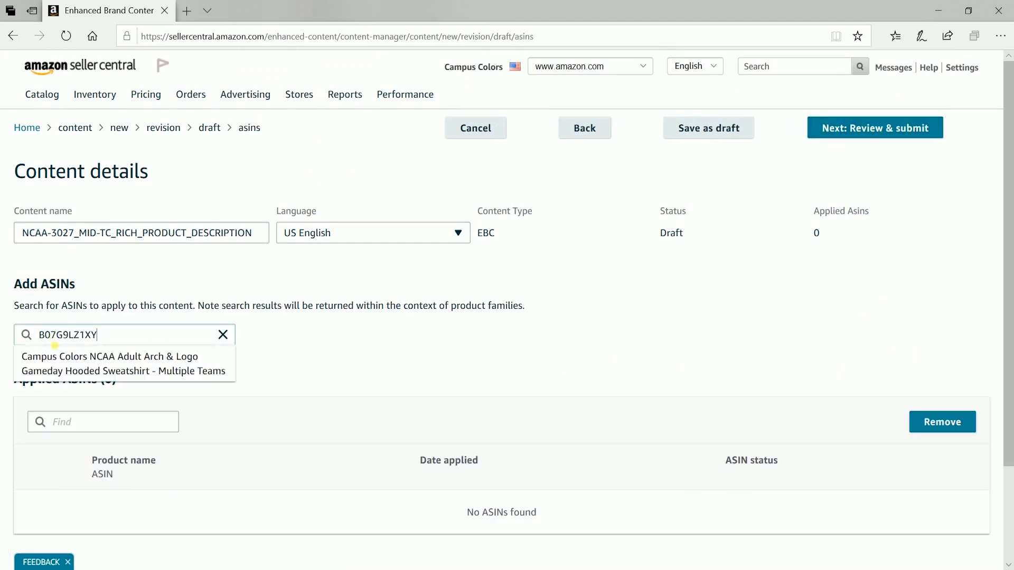
left_click(106, 363)
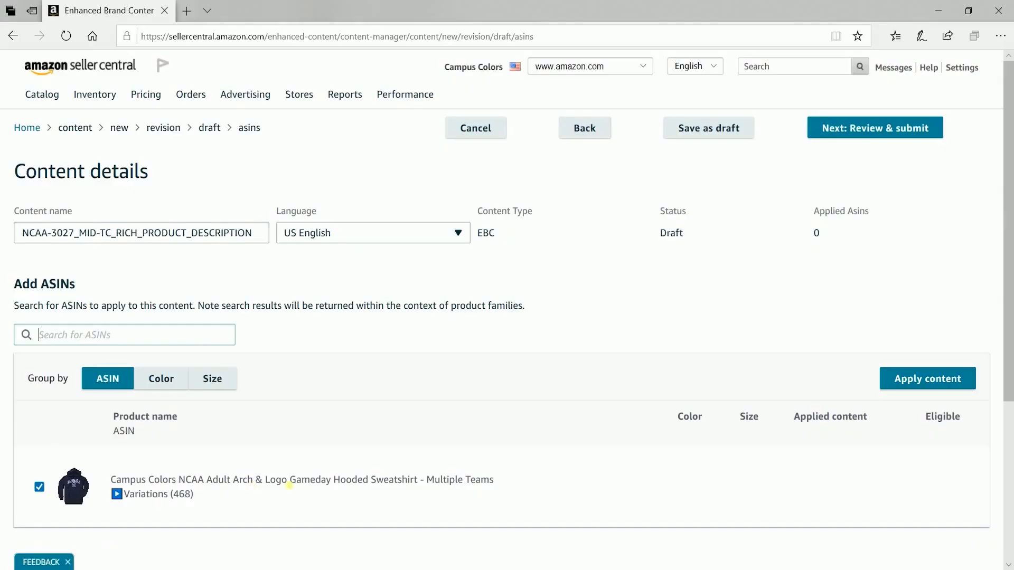
mouse_move(857, 136)
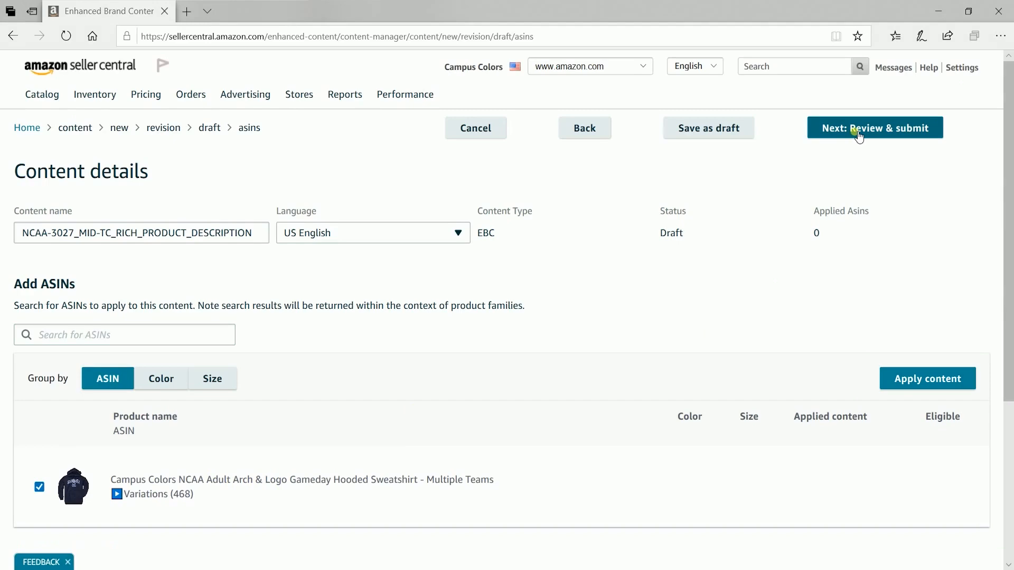
- Move to Review & submit and scroll the preview of logo, description and hoodie banner
left_click(875, 127)
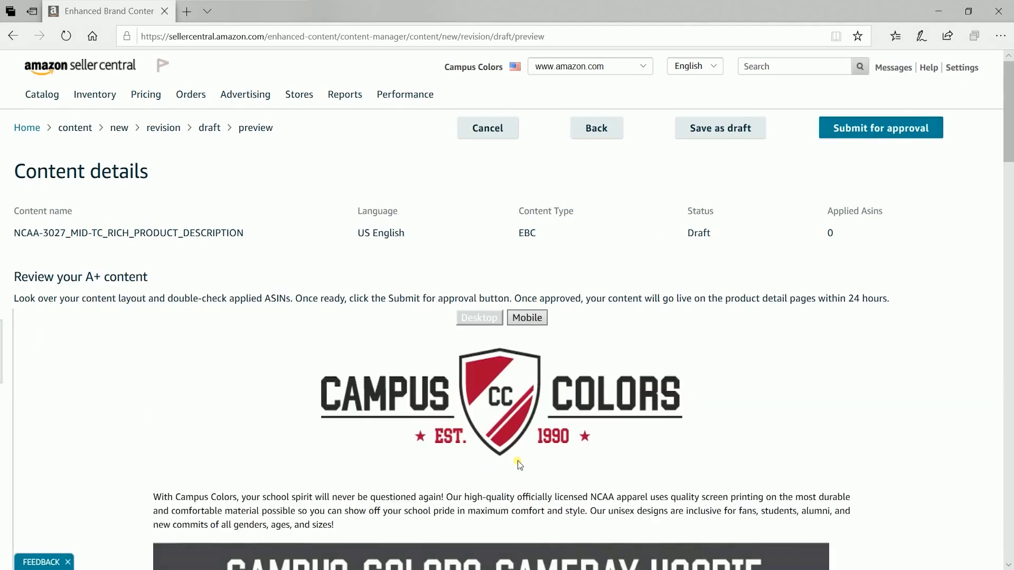
scroll("down", 3)
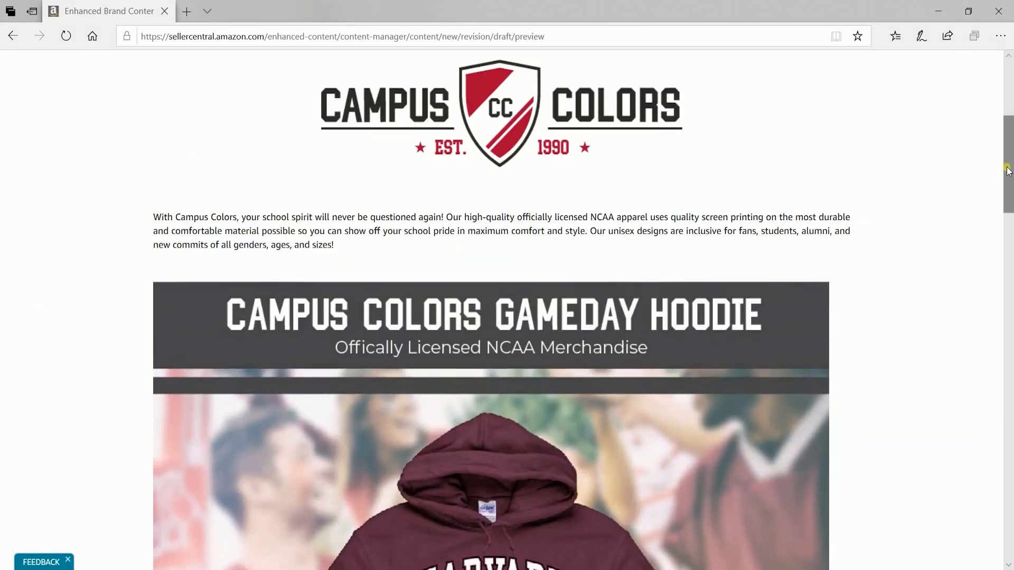
scroll("down", 3)
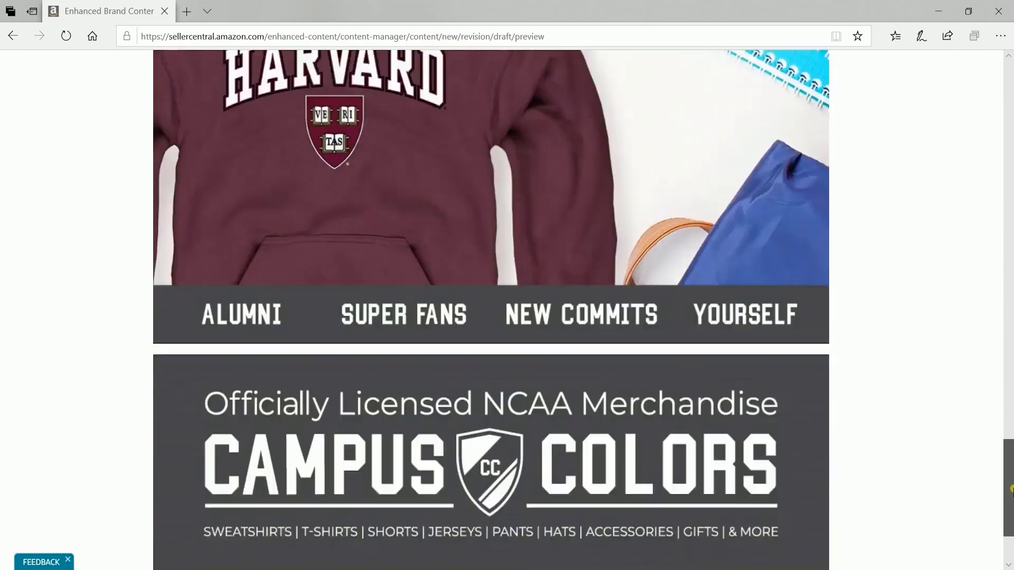
scroll("up", 3)
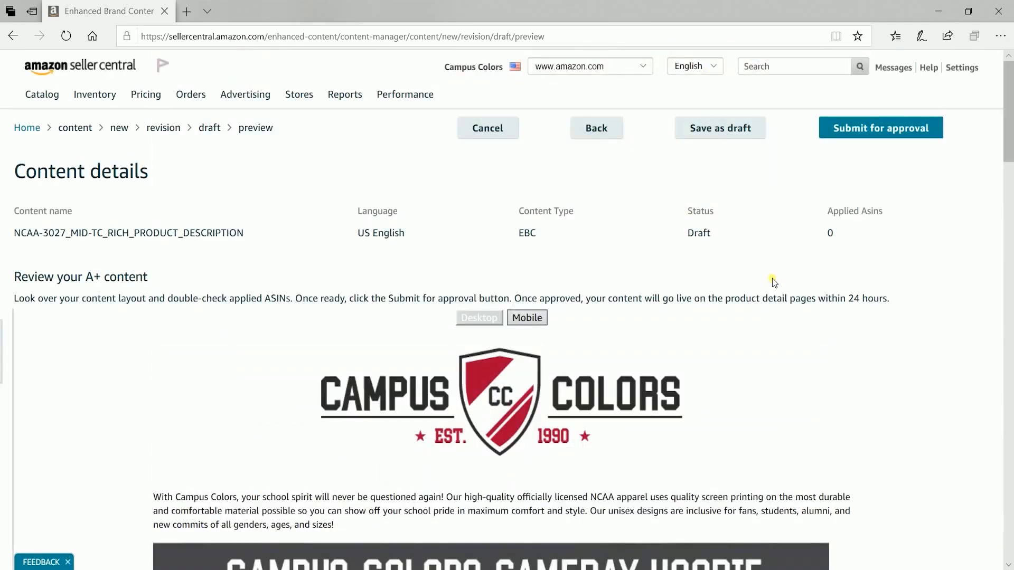
mouse_move(849, 132)
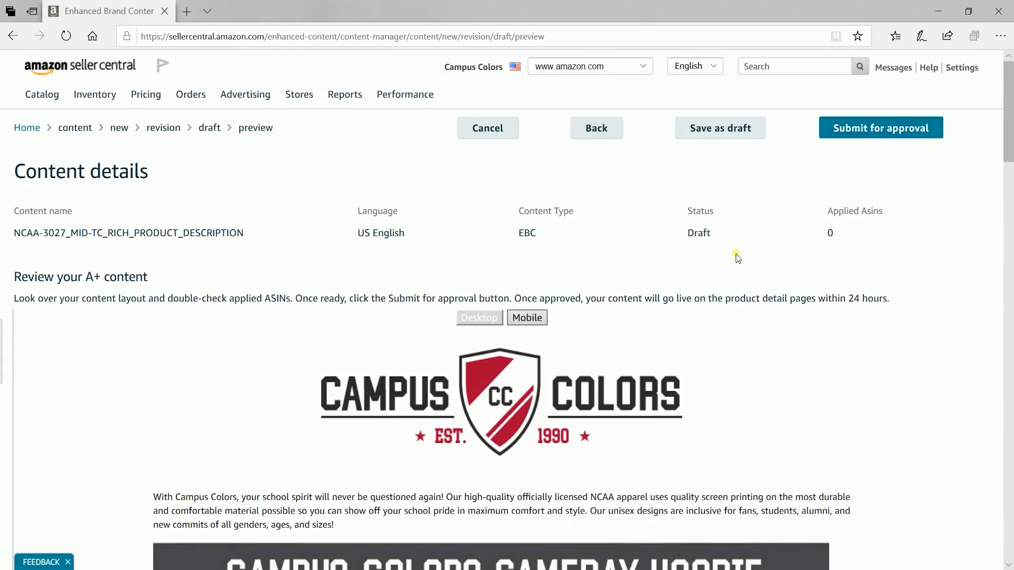
mouse_move(718, 136)
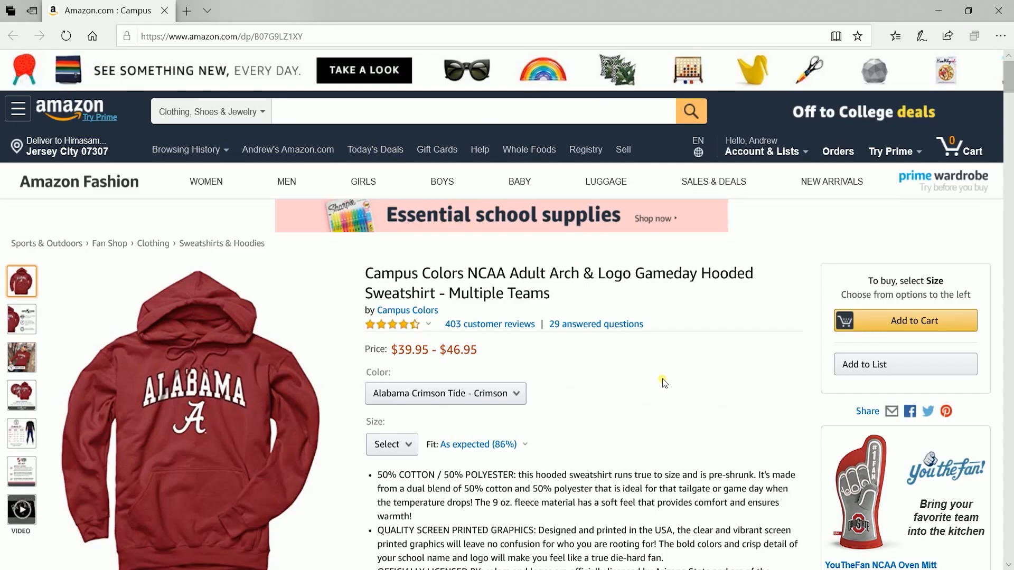
- Scroll the live hoodie listing to its Product Description showing the A+ logo, text and banners
scroll("down", 3)
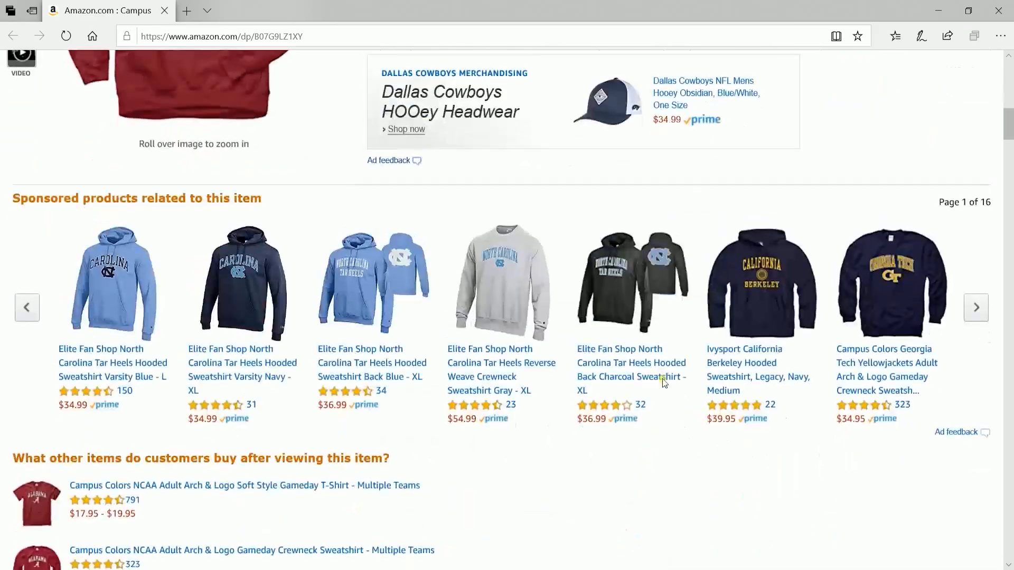
scroll("down", 3)
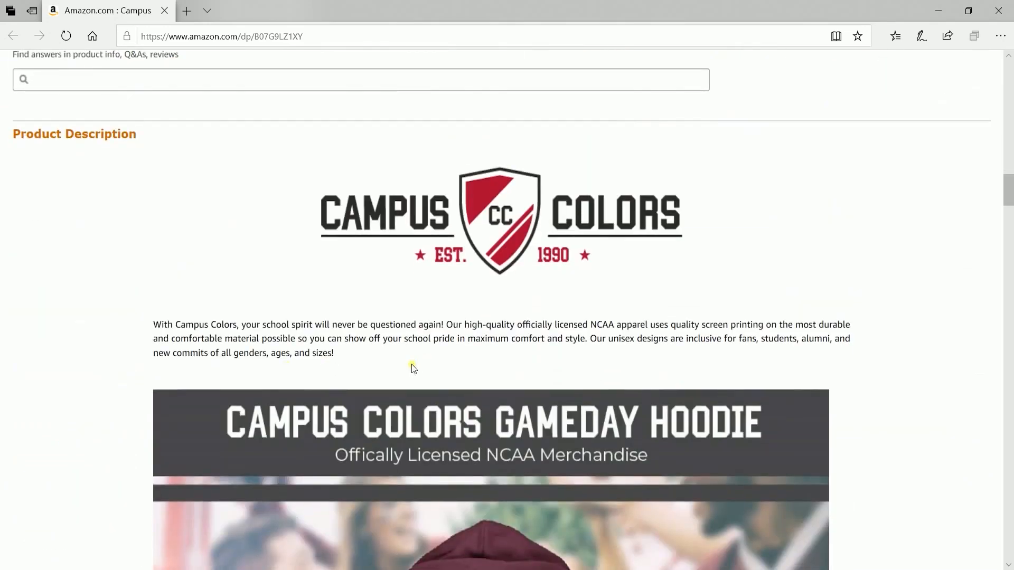
mouse_move(403, 372)
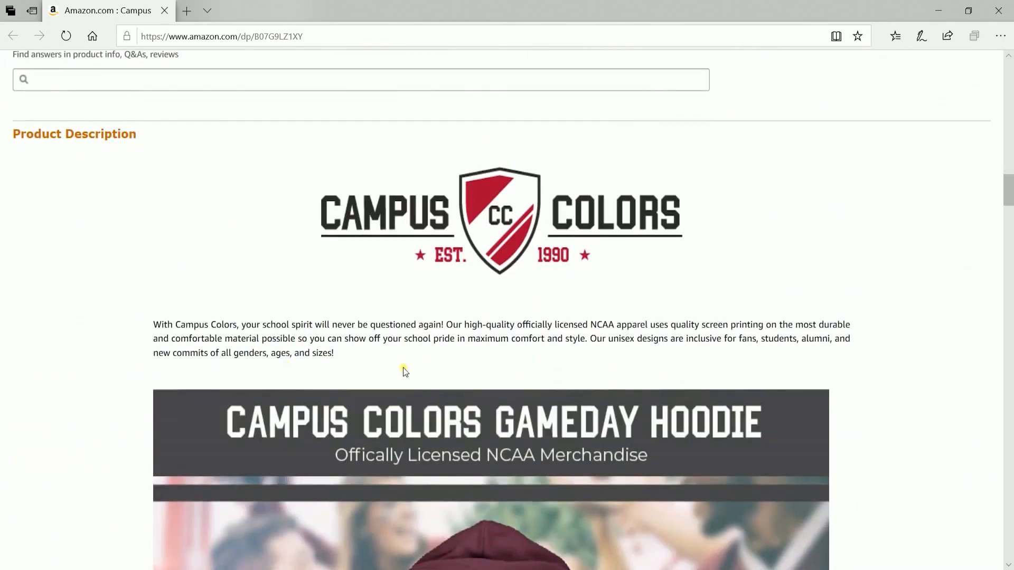
scroll("down", 3)
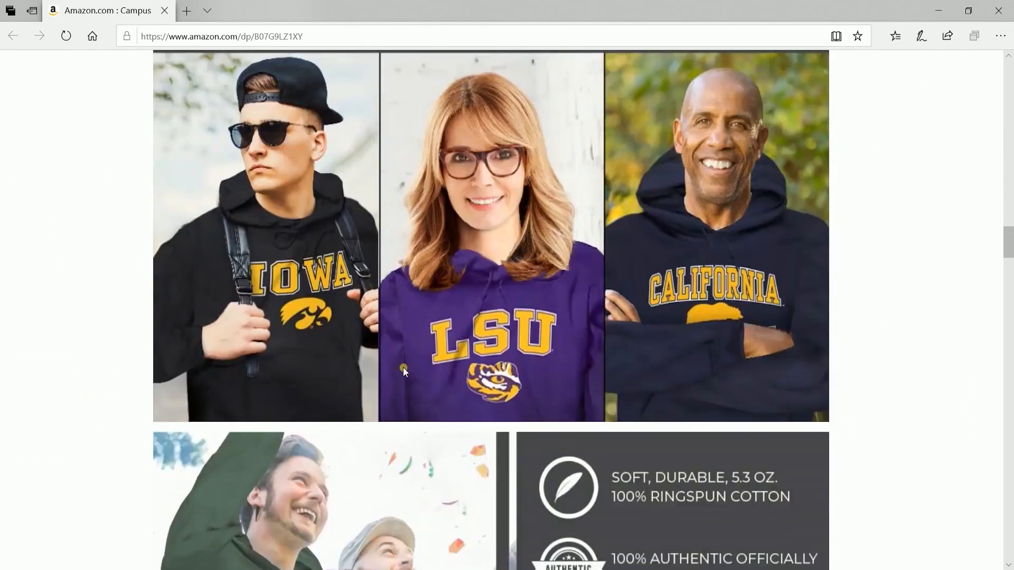
scroll("down", 3)
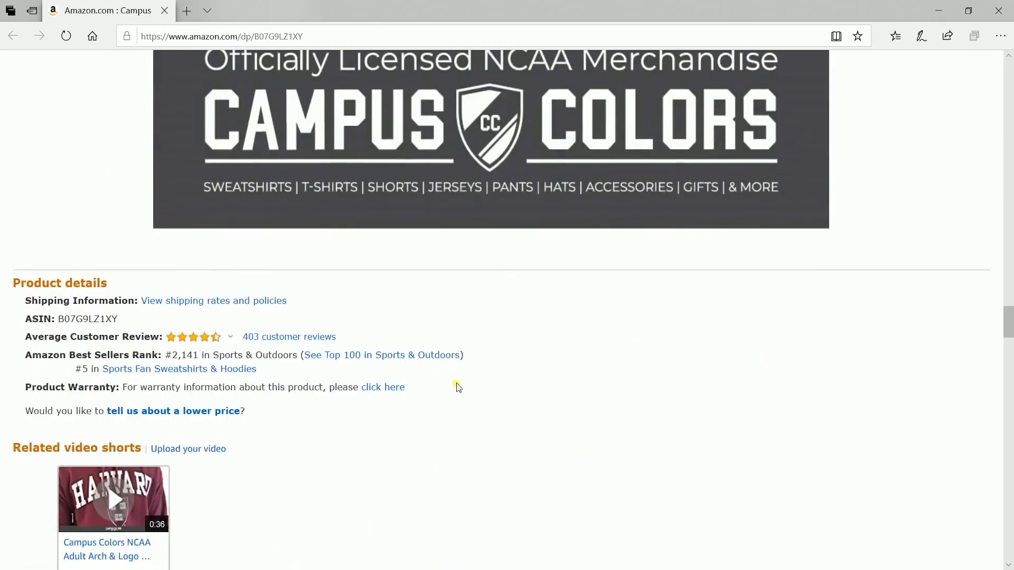
scroll("up", 3)
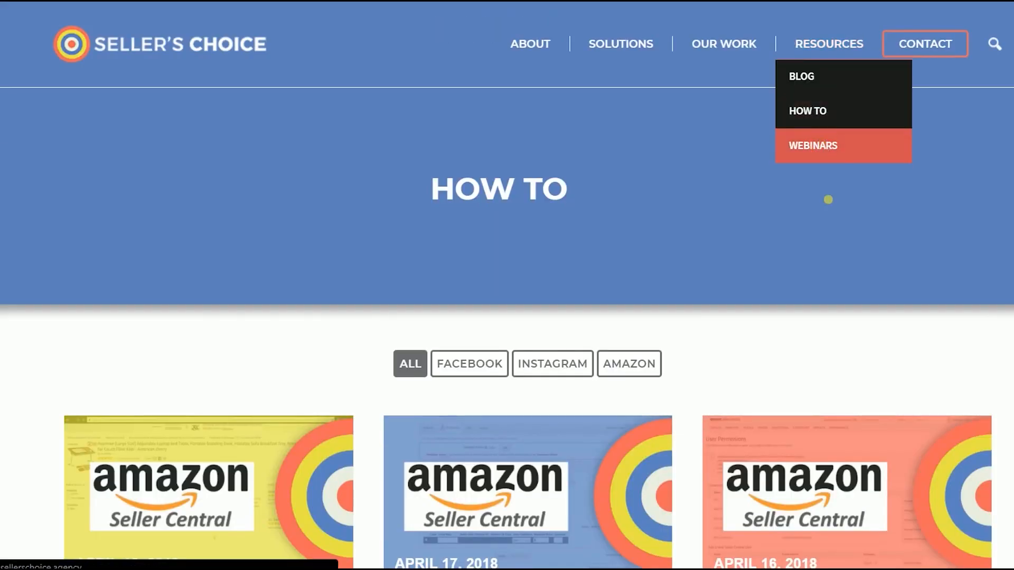
- Go to the blog articles page from Resources and browse down through the article listing
left_click(813, 146)
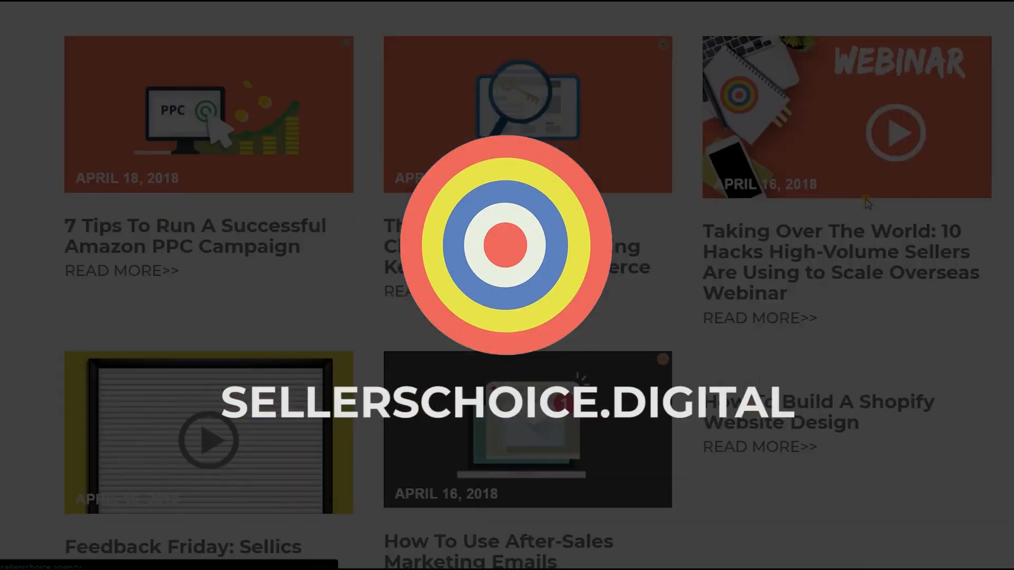
scroll("down", 3)
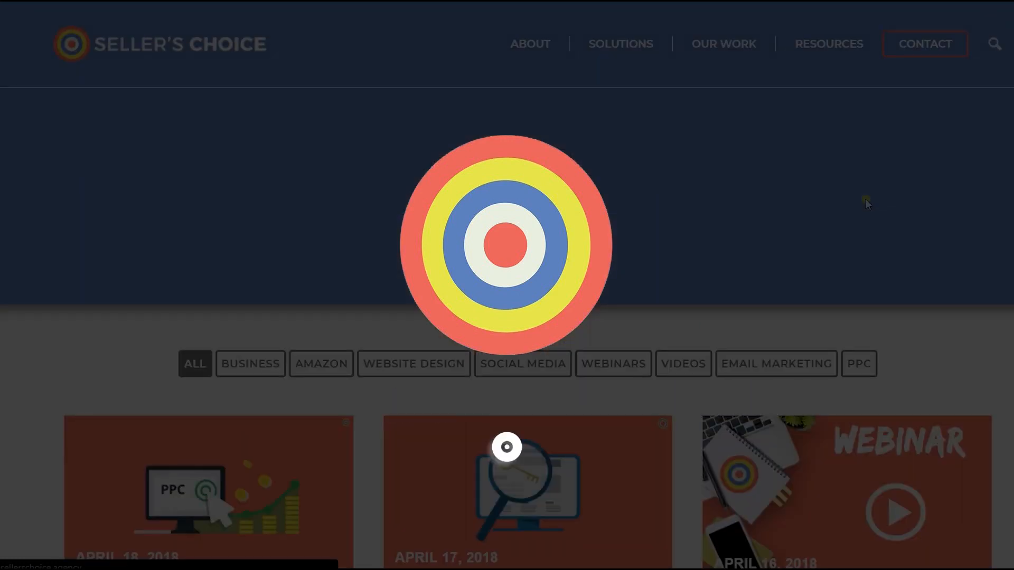
left_click(675, 443)
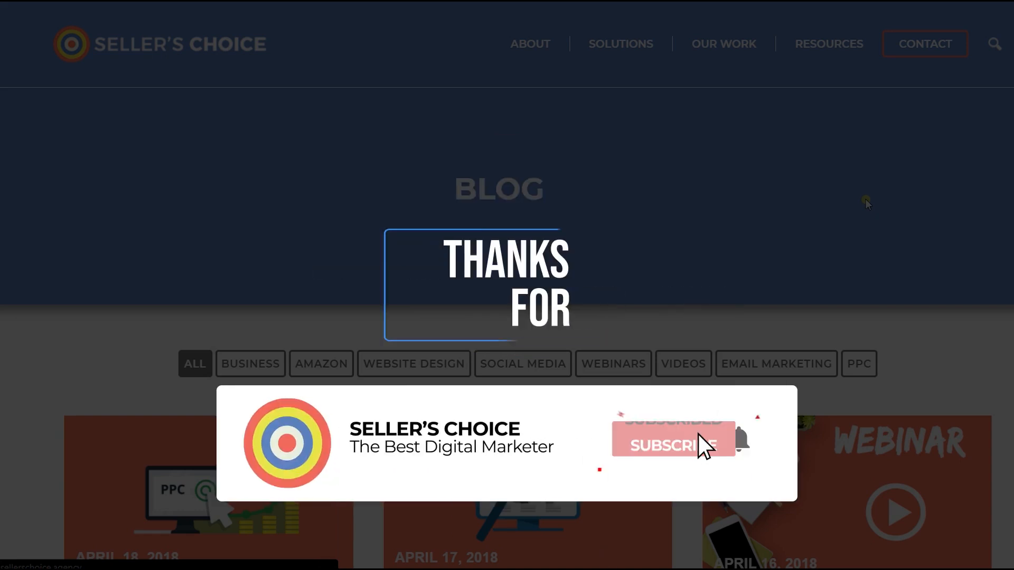